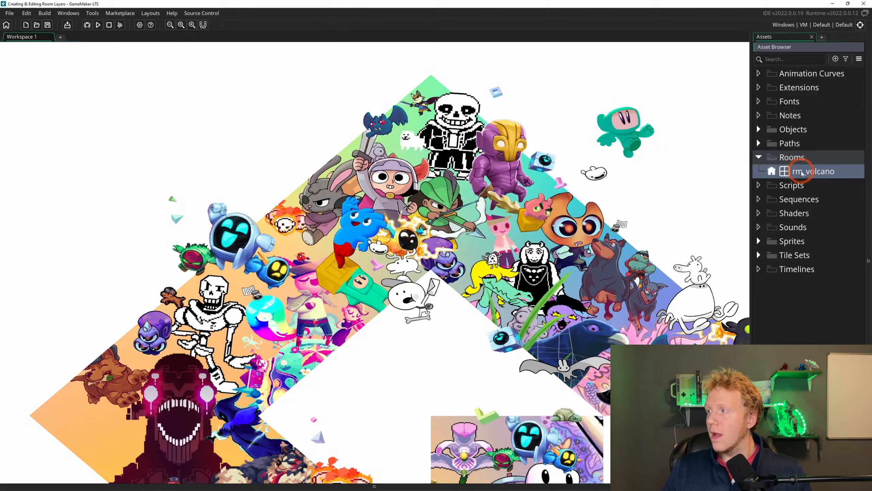
# Open rm_volcano from the Asset Browser and inspect its Background and Instances layers
pyautogui.doubleClick(815, 171)
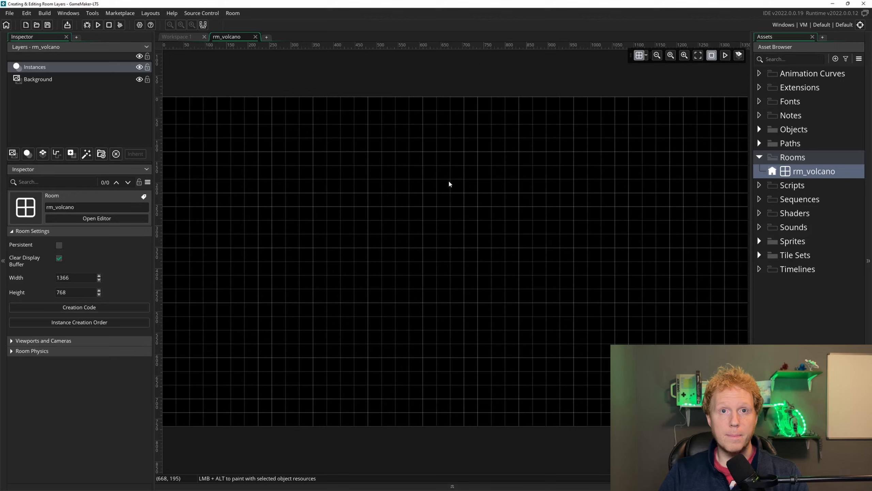
pyautogui.click(38, 79)
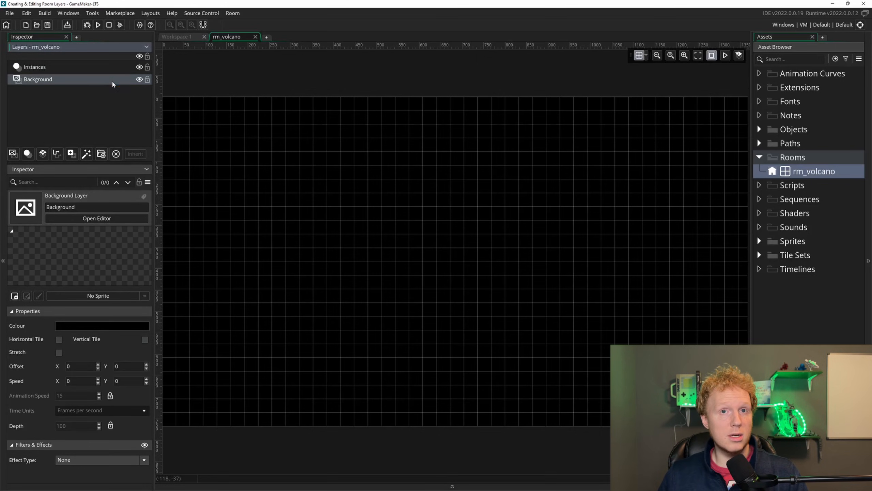
pyautogui.click(34, 67)
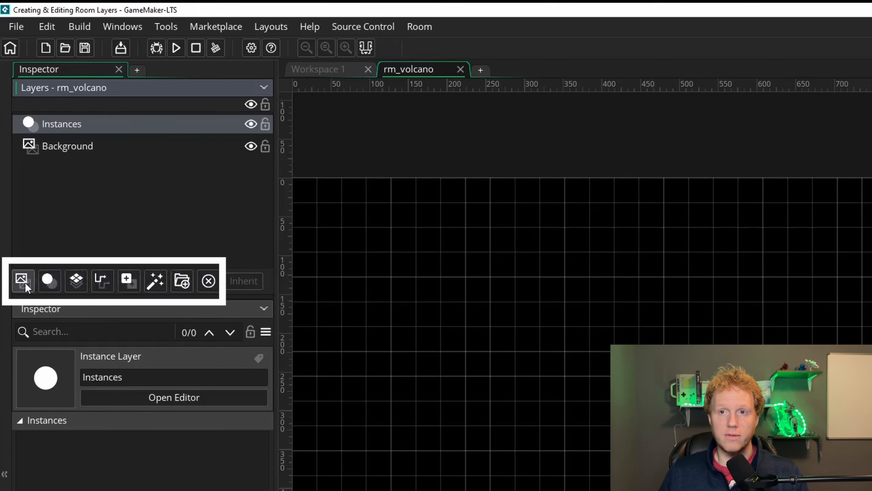
pyautogui.moveTo(21, 282)
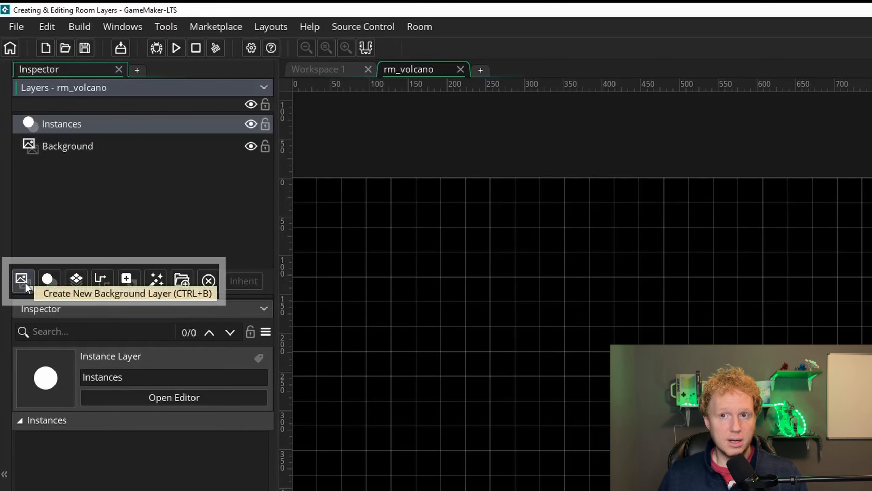
# Add a new background layer Backgrounds_1 and a new instance layer Instances_1
pyautogui.click(20, 282)
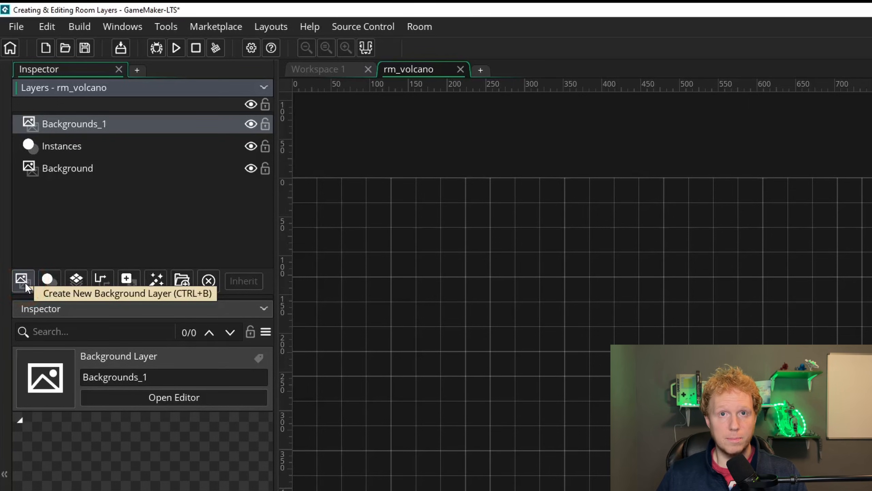
pyautogui.moveTo(156, 170)
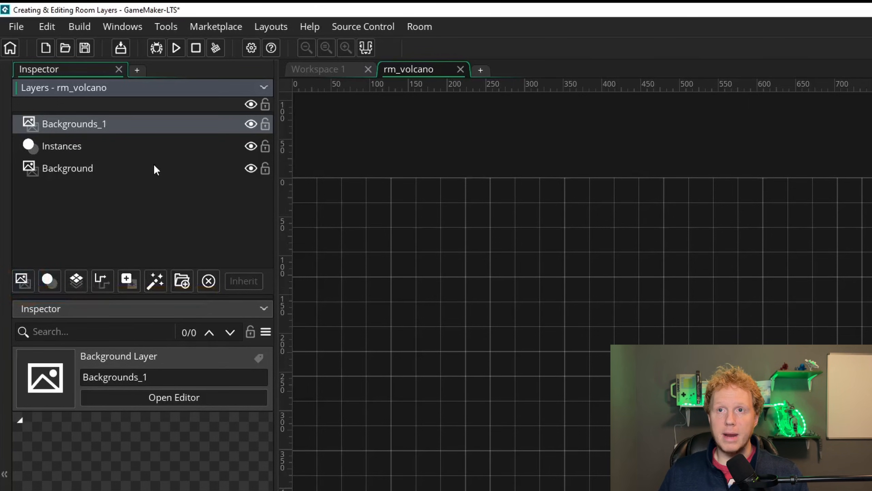
pyautogui.moveTo(89, 182)
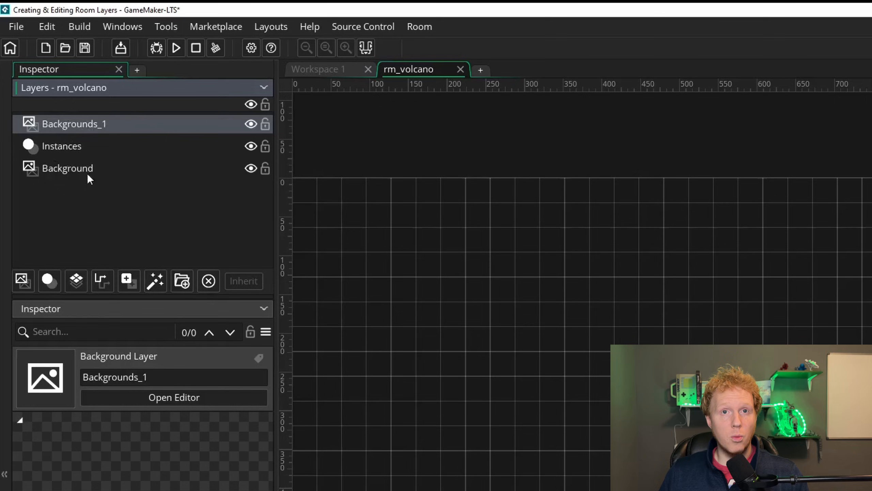
pyautogui.click(61, 146)
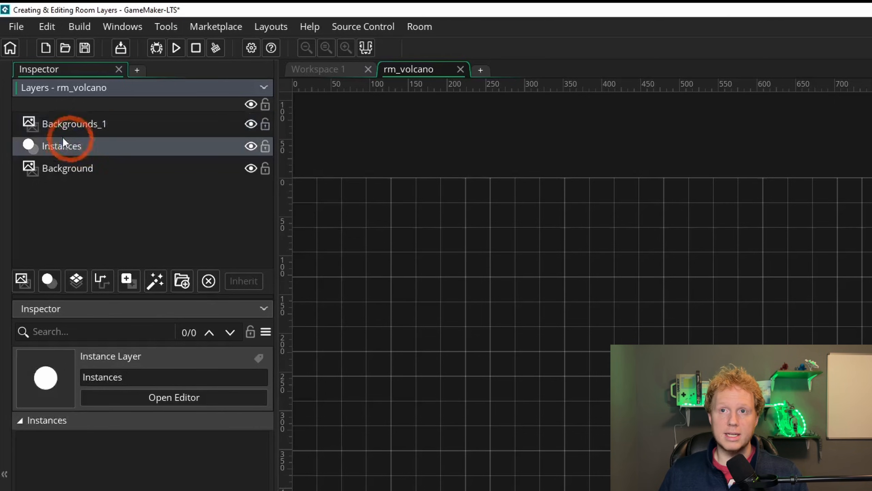
pyautogui.click(75, 124)
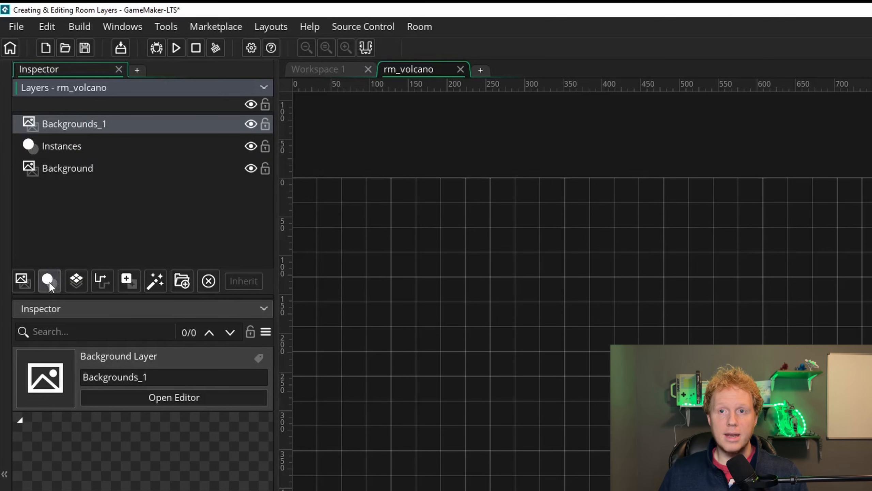
pyautogui.click(48, 281)
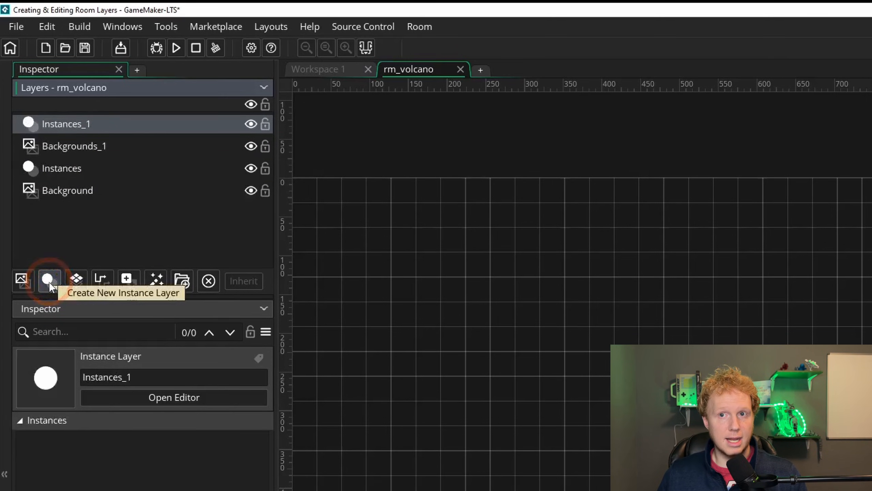
pyautogui.moveTo(71, 280)
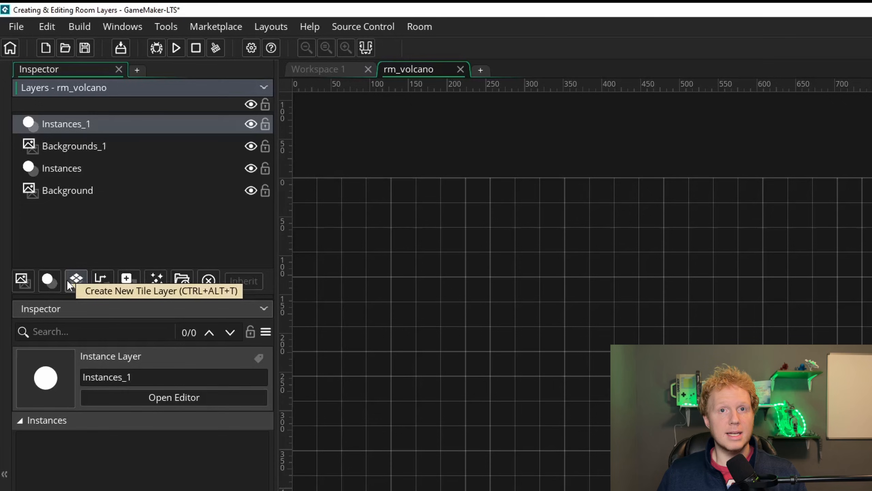
# Add tile, path, asset and filter/effect layers (Tiles_1, Path_1, Assets_1, Effect_1)
pyautogui.click(76, 281)
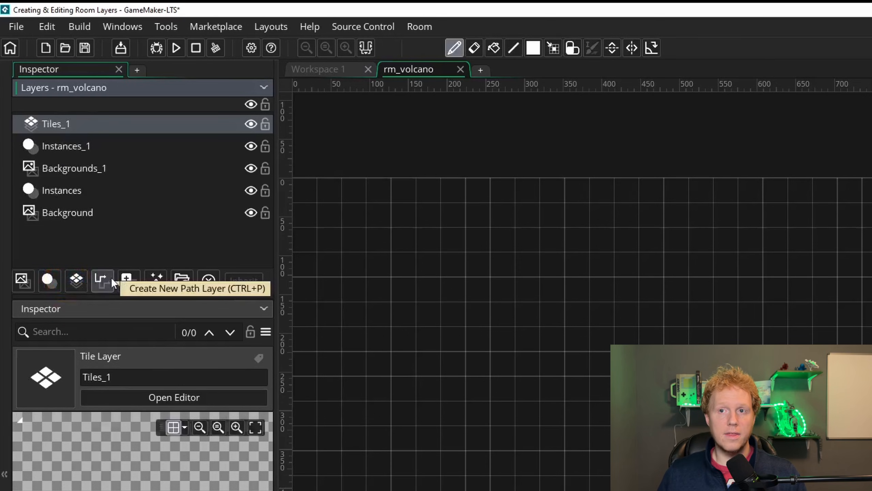
pyautogui.click(102, 280)
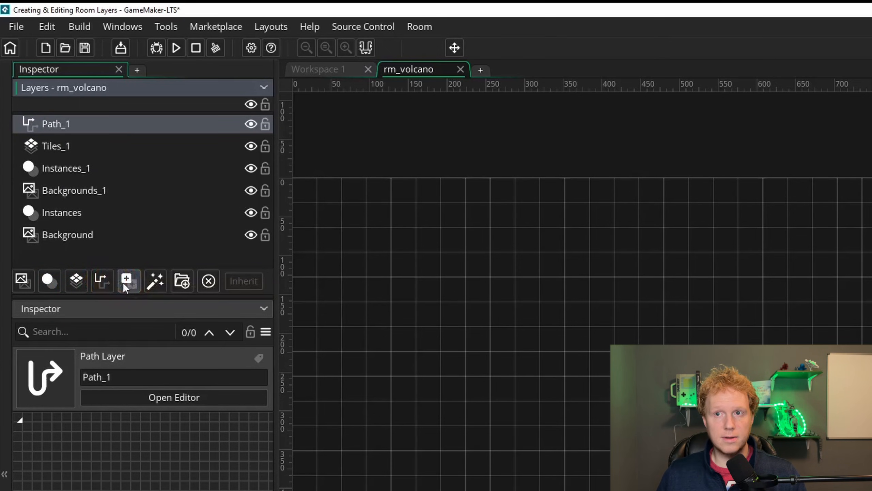
pyautogui.click(128, 281)
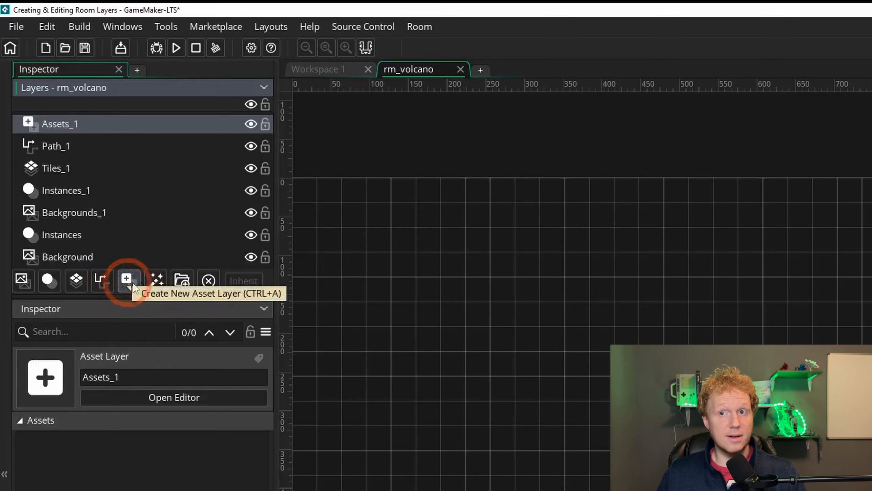
pyautogui.click(156, 280)
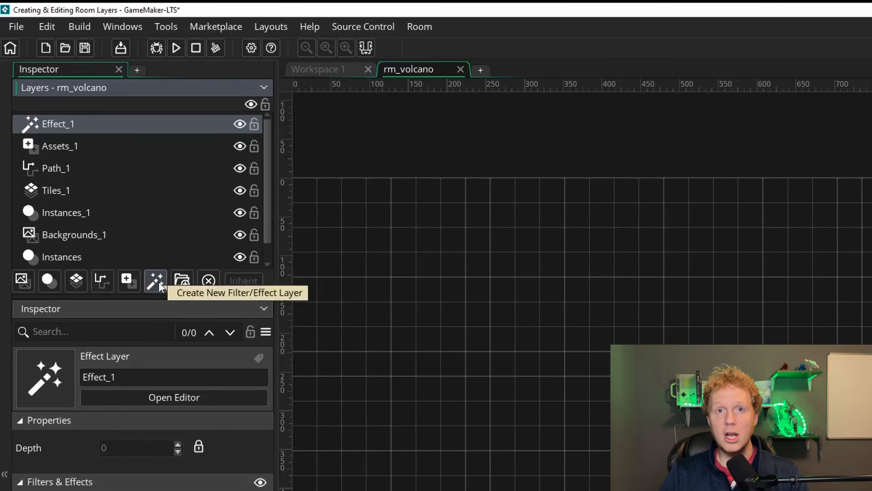
pyautogui.moveTo(190, 281)
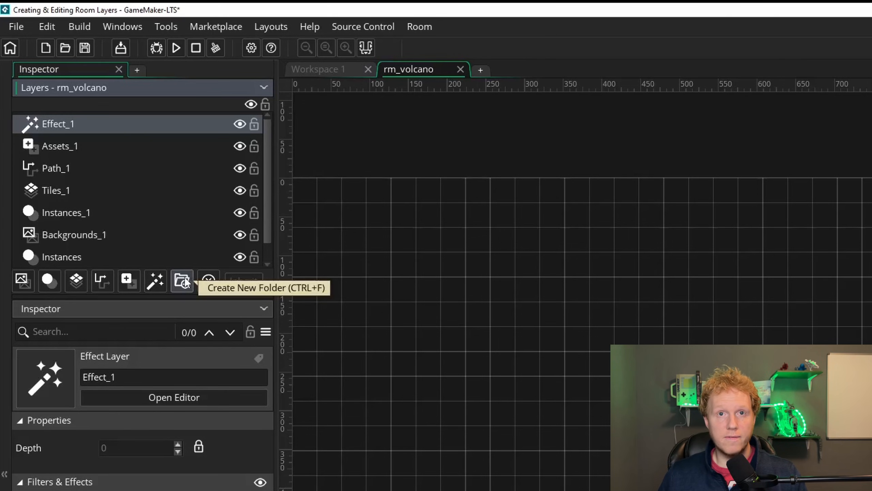
# Create a layer folder and move Effect_1, Assets_1 and Path_1 into it
pyautogui.click(181, 281)
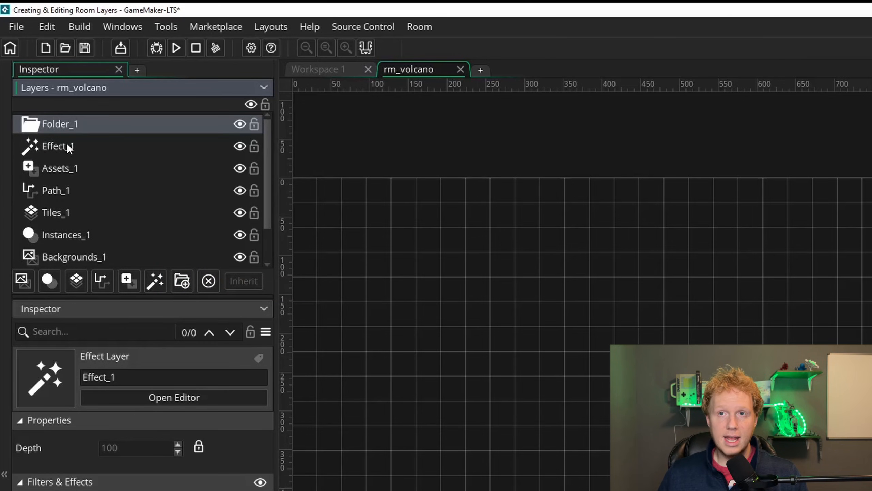
pyautogui.click(61, 168)
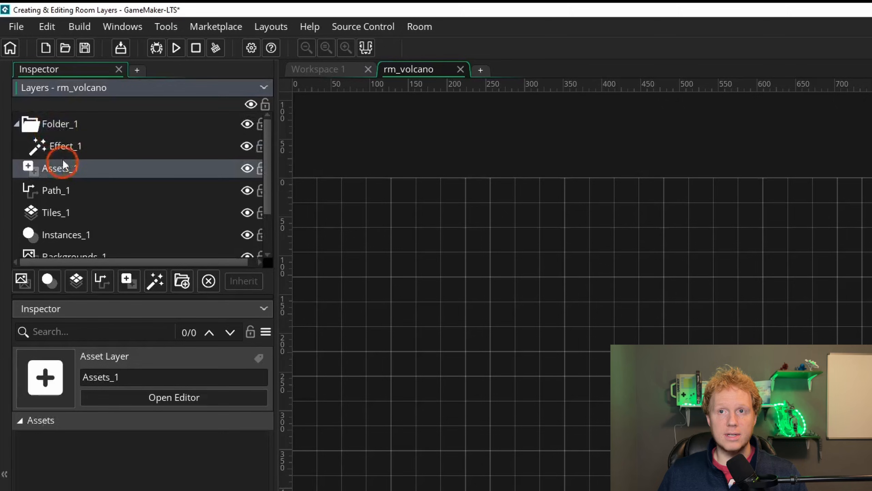
pyautogui.click(56, 190)
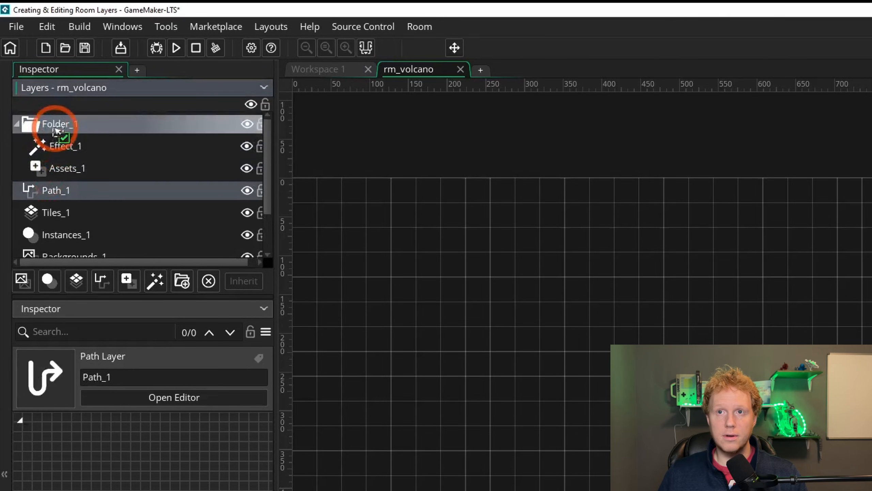
pyautogui.click(15, 123)
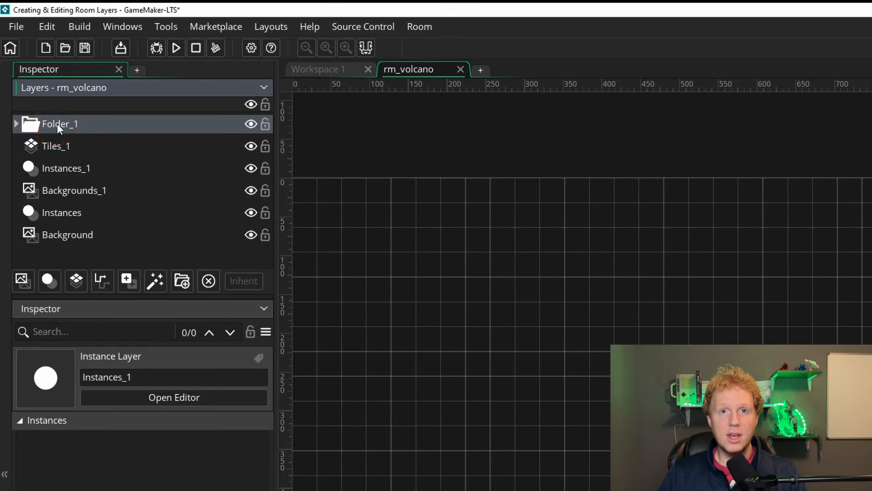
# Rename the folder to 'Layers' via its right-click menu
pyautogui.rightClick(61, 124)
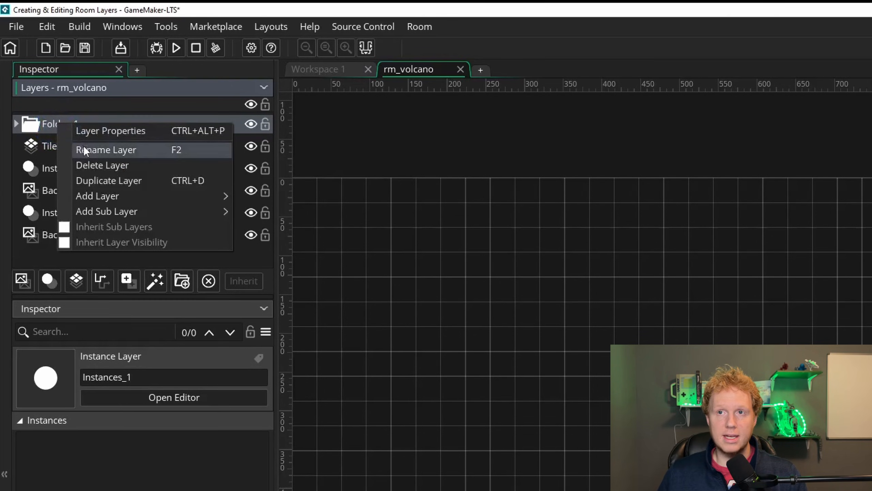
pyautogui.click(106, 150)
pyautogui.write('Layers')
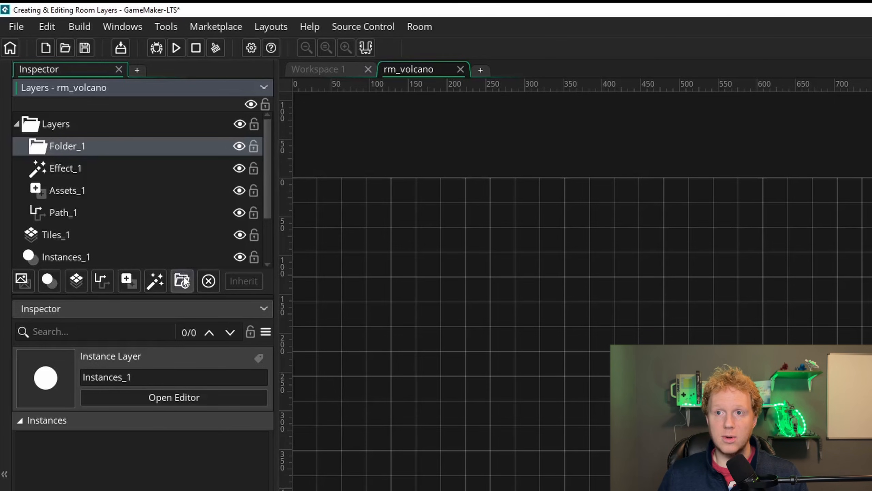
pyautogui.moveTo(157, 281)
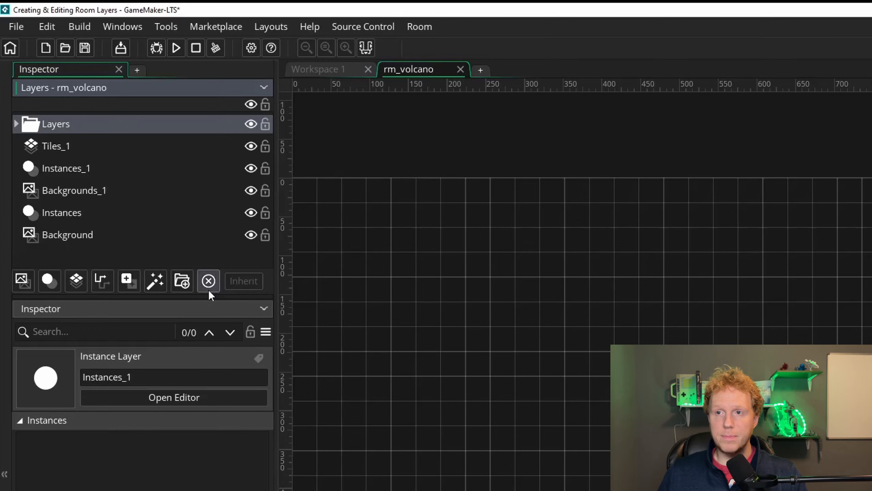
pyautogui.moveTo(209, 281)
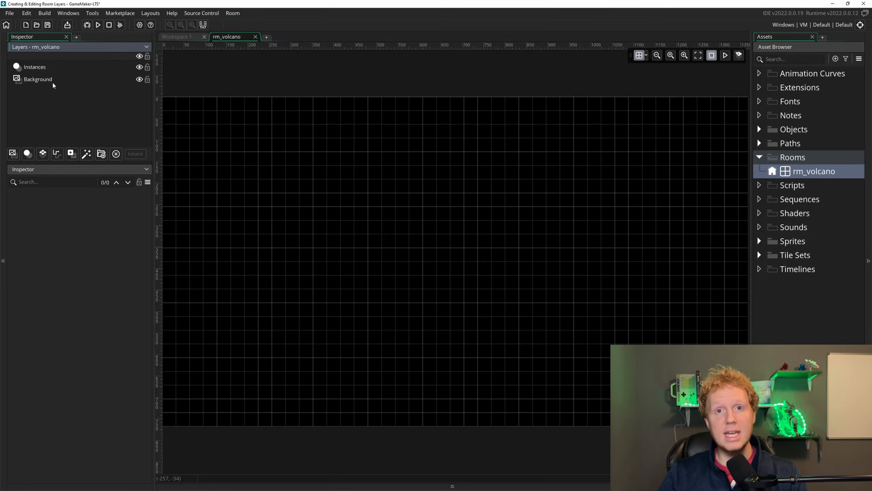
# Colour the Background layer green (hex 33B763)
pyautogui.click(36, 79)
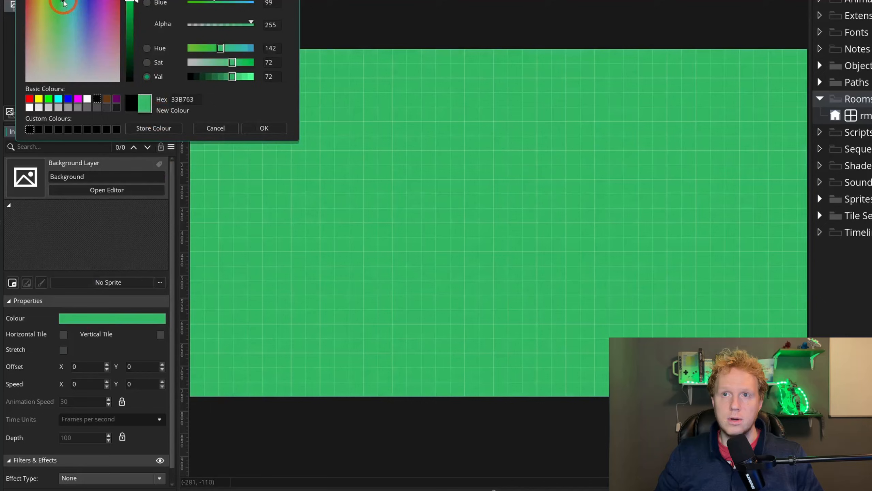
pyautogui.click(264, 128)
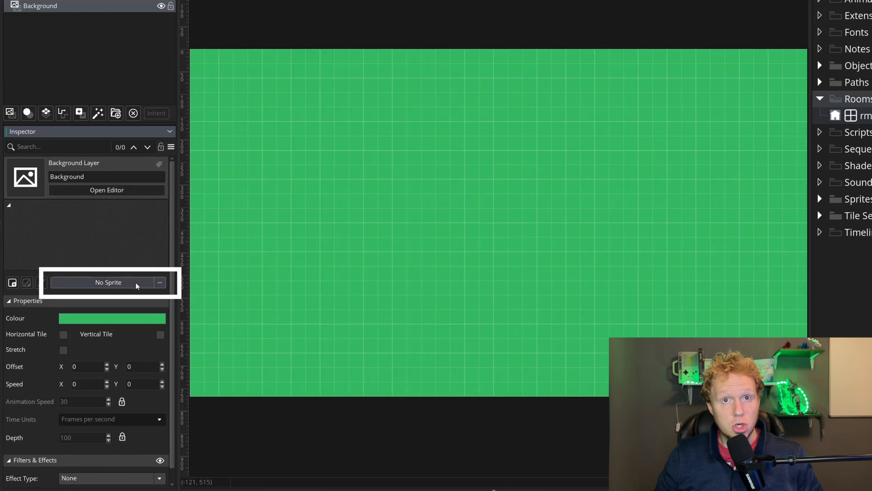
# Assign spr_flameville as the Background sprite, testing and then disabling Stretch
pyautogui.click(108, 282)
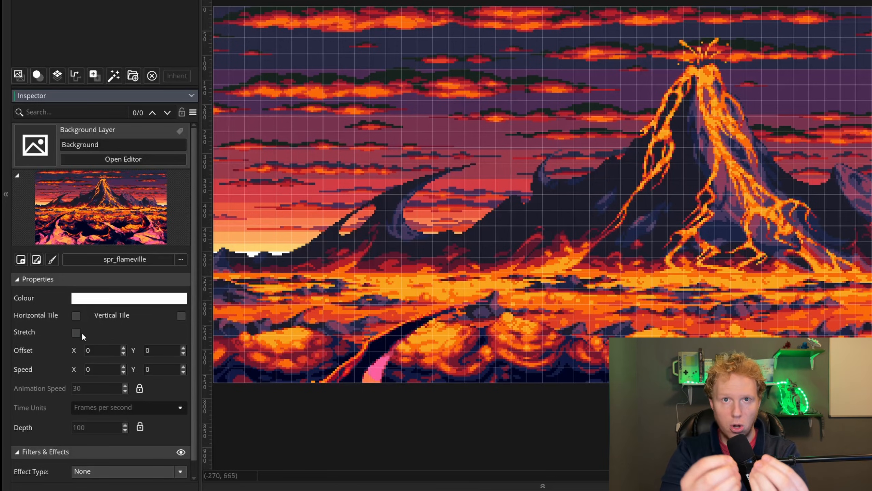
pyautogui.moveTo(611, 205)
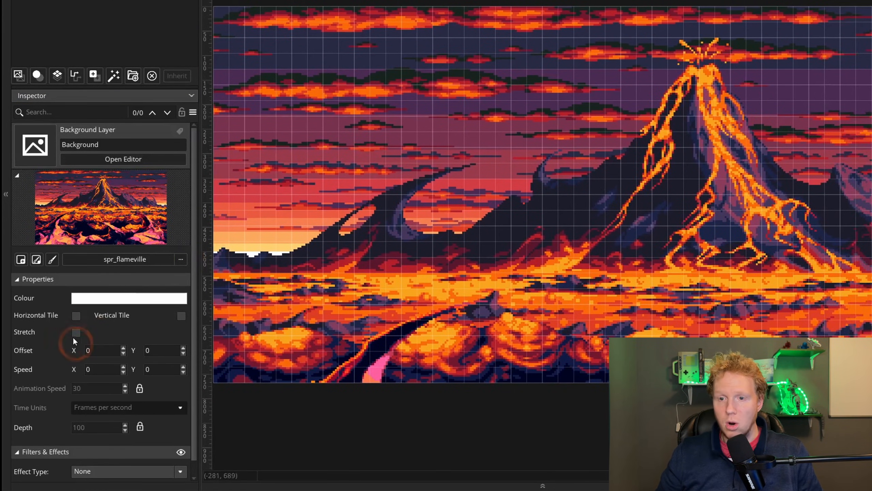
pyautogui.click(76, 332)
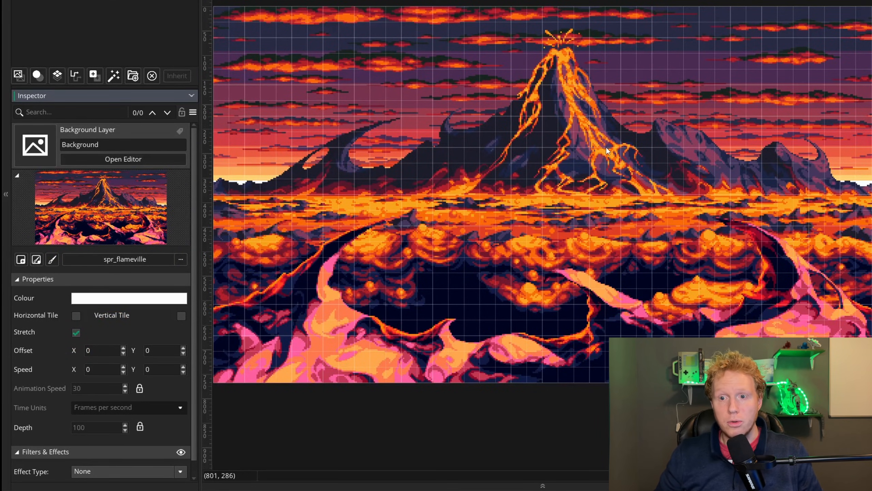
pyautogui.click(76, 332)
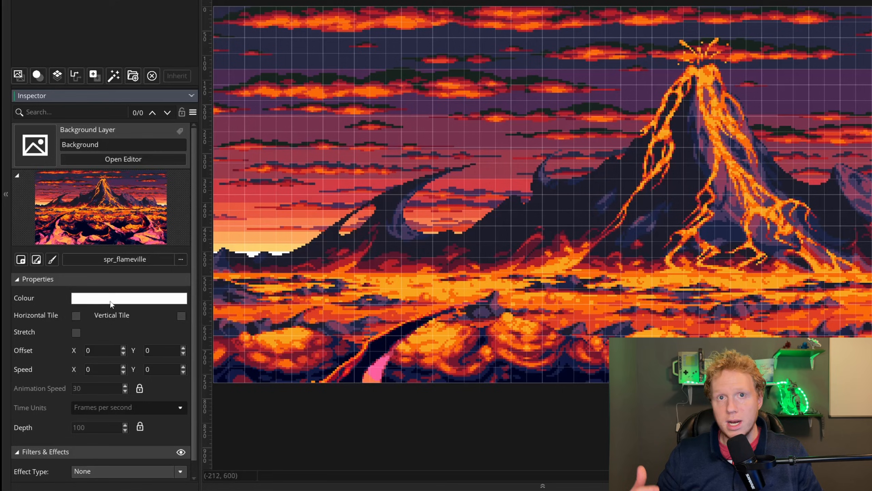
# Test horizontal scrolling with Speed X 1, enable Horizontal Tile, then reset Speed X to 0
pyautogui.click(77, 315)
pyautogui.write('1')
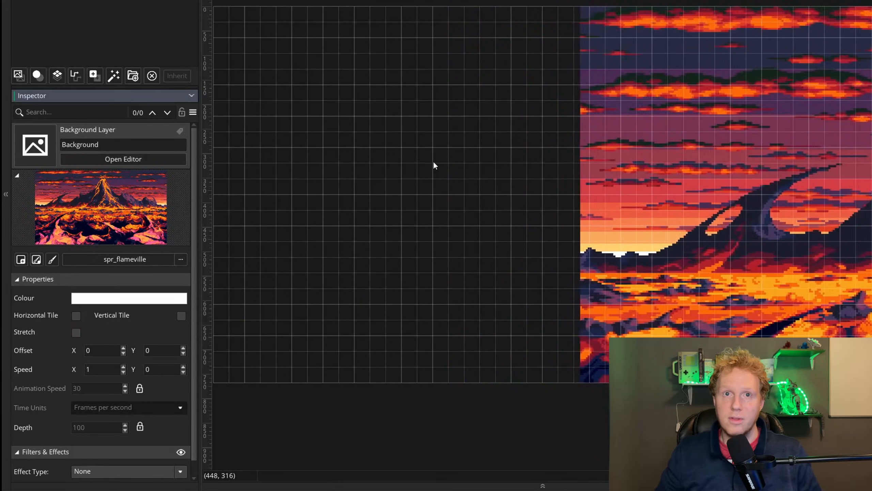
pyautogui.click(76, 315)
pyautogui.write('0')
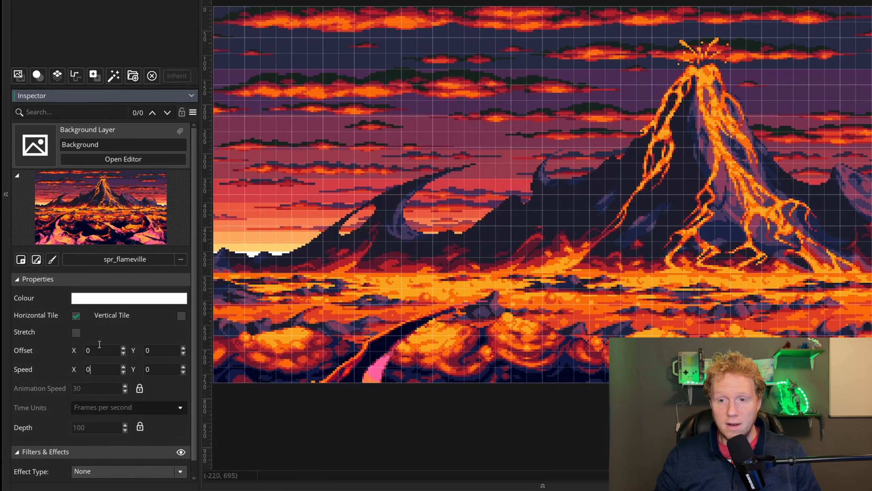
# Untick Horizontal Tile, try Offset X 500, then reset it to 0
pyautogui.click(76, 316)
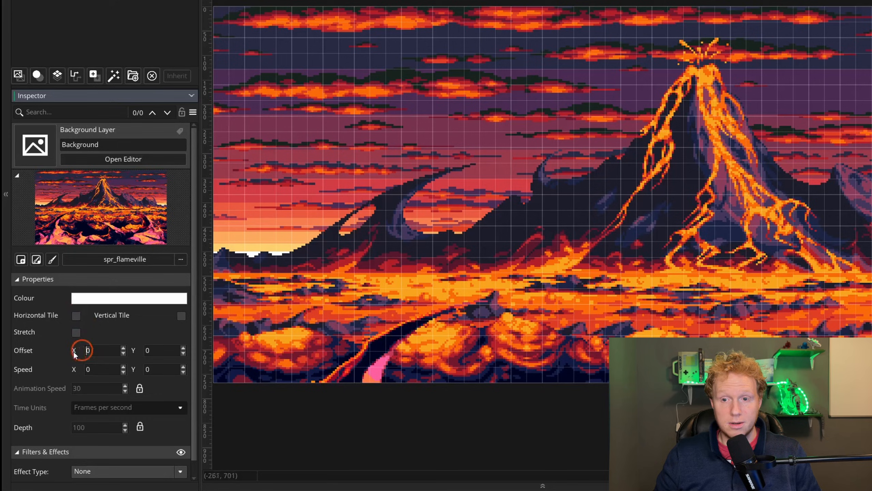
pyautogui.write('500')
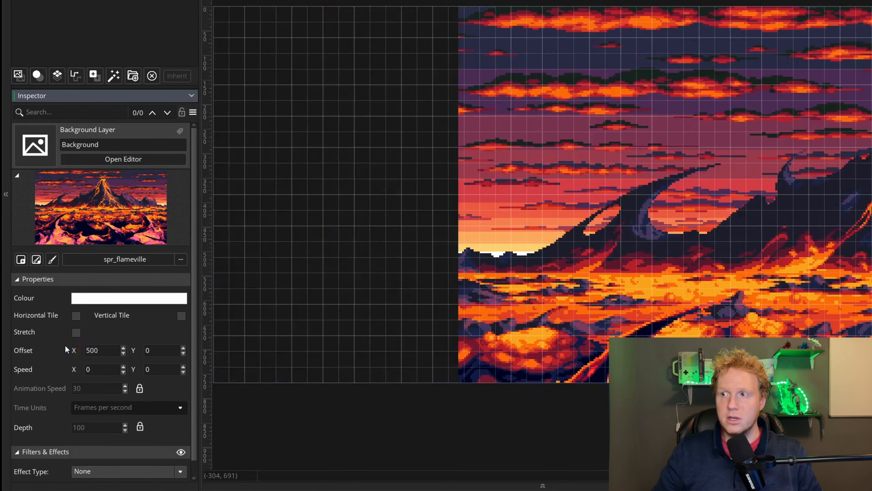
pyautogui.moveTo(593, 191)
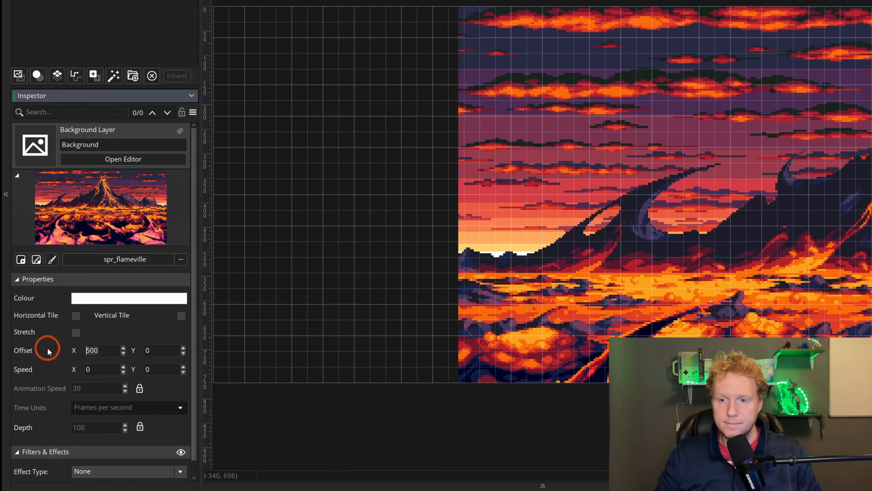
pyautogui.write('0')
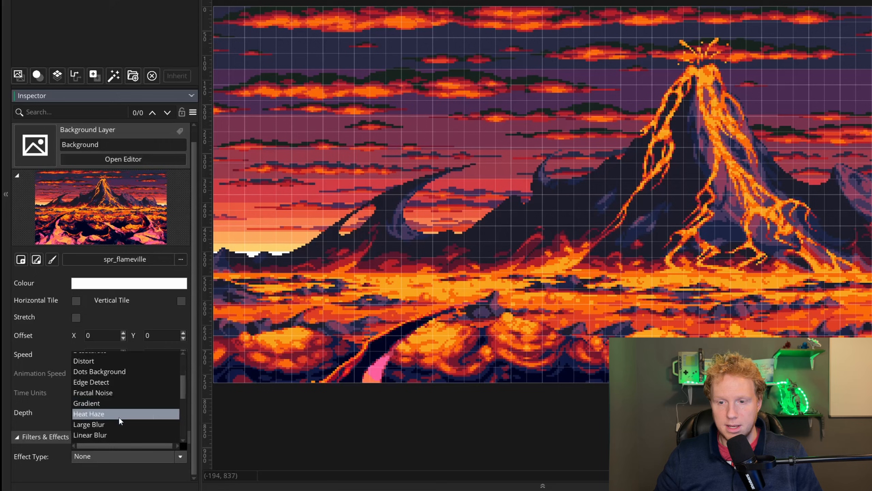
# Apply the Heat Haze effect to the background and review its settings
pyautogui.click(88, 413)
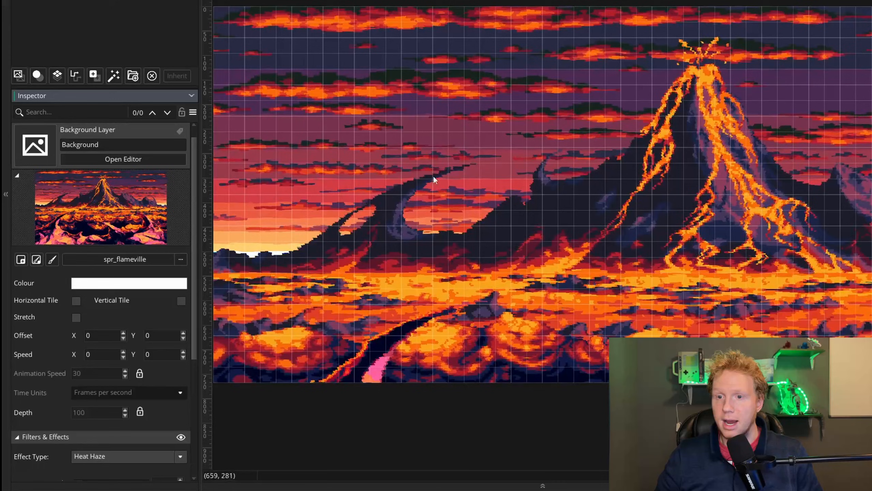
pyautogui.scroll(-3)
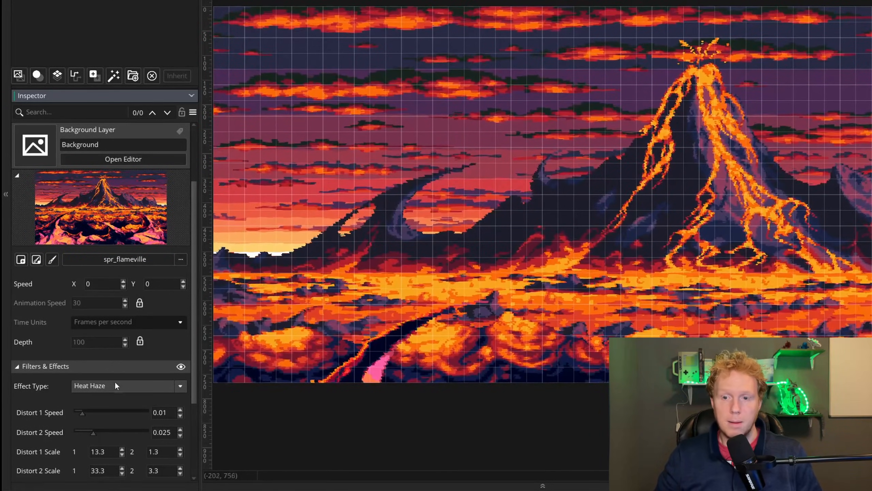
pyautogui.click(122, 386)
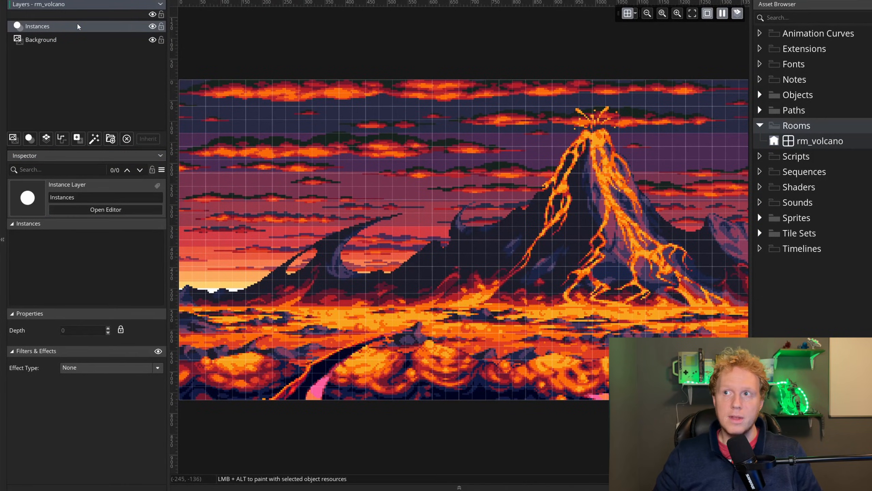
# Place an obj_player knight instance at the room's left edge with animation playing
pyautogui.click(761, 94)
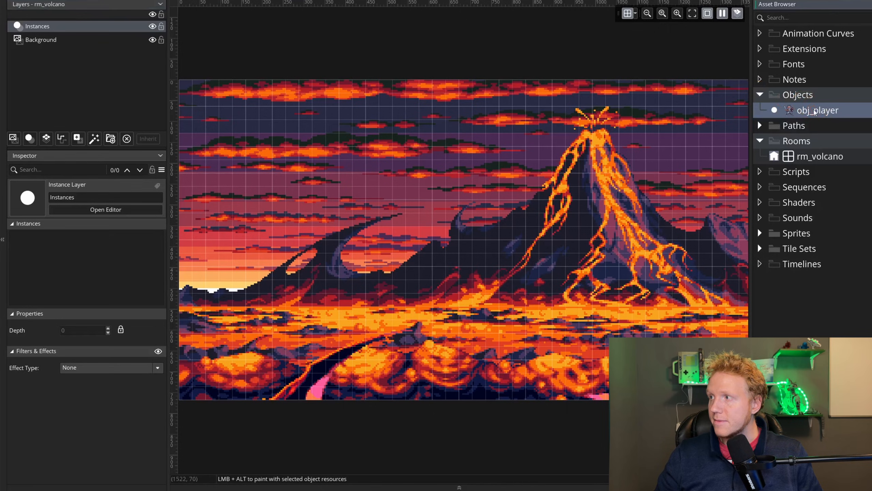
pyautogui.click(225, 309)
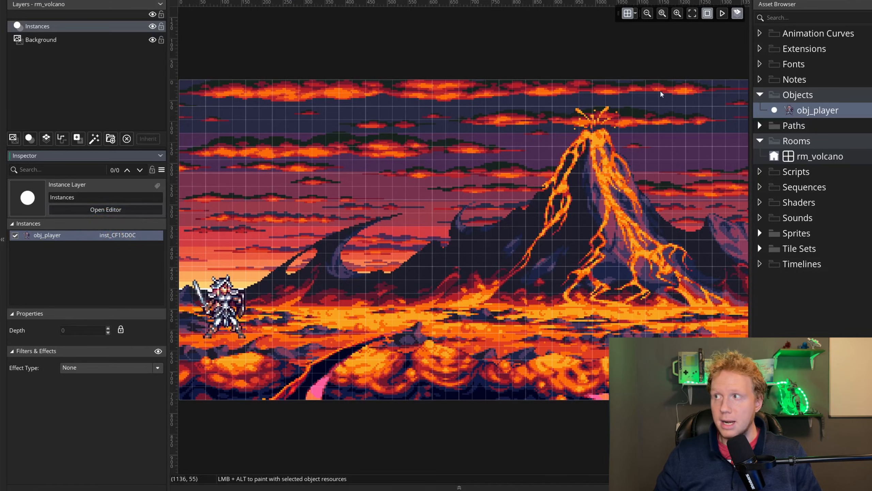
pyautogui.moveTo(721, 13)
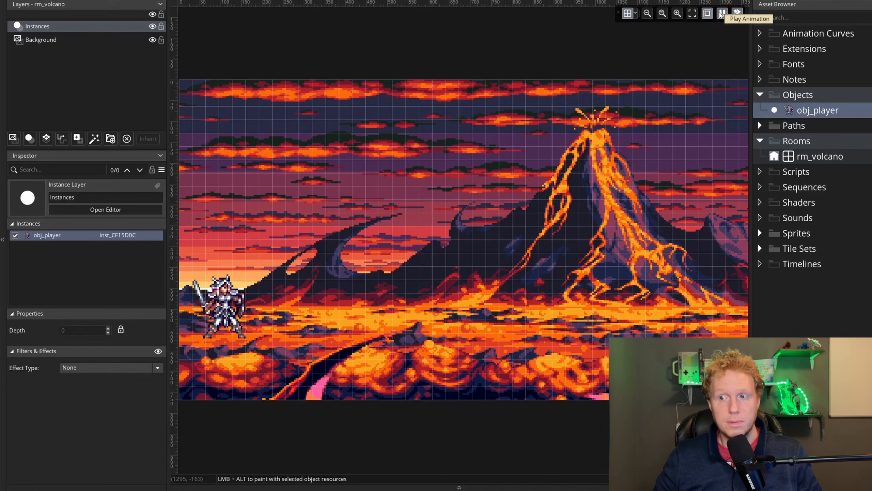
pyautogui.click(738, 13)
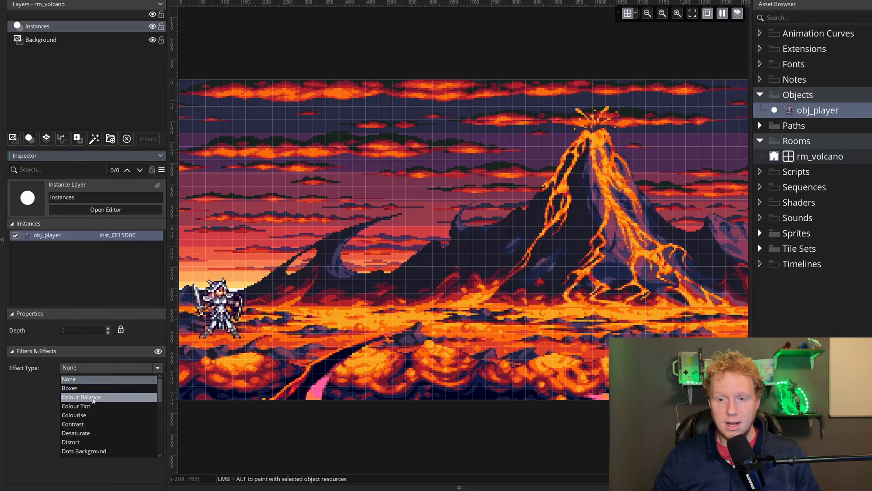
# Try a green Colour Tint effect on the Instances layer
pyautogui.click(76, 407)
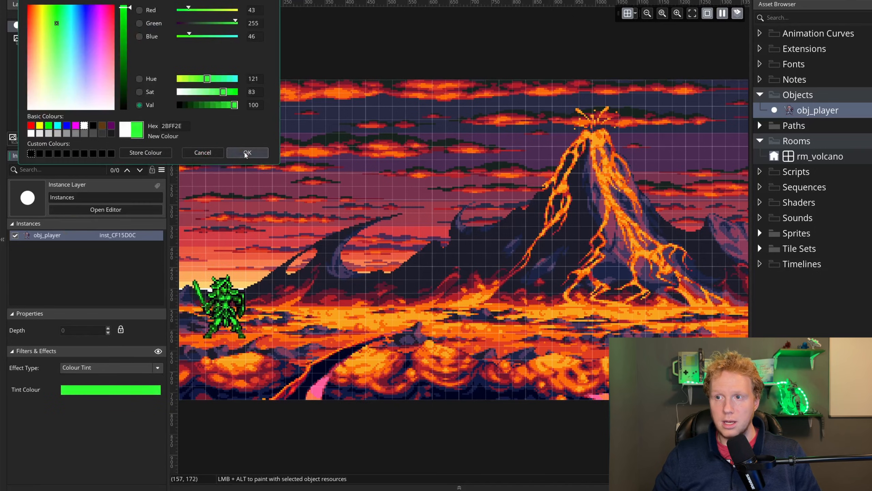
pyautogui.click(247, 153)
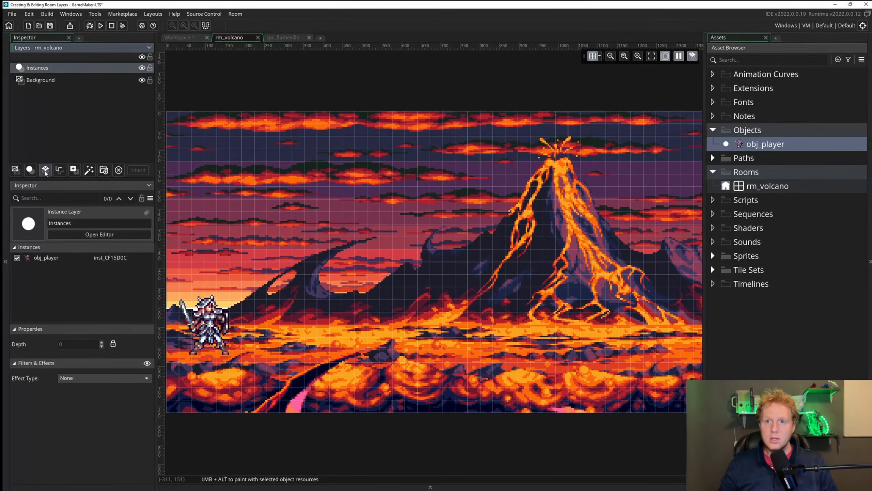
# Add a Tiles_1 layer with ts_pixel_side_Flameville and show the auto tile libraries
pyautogui.click(45, 170)
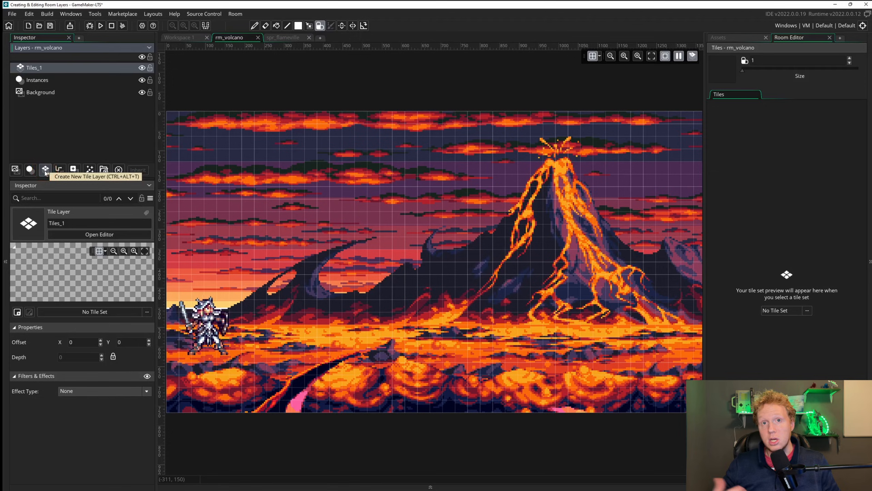
pyautogui.moveTo(706, 278)
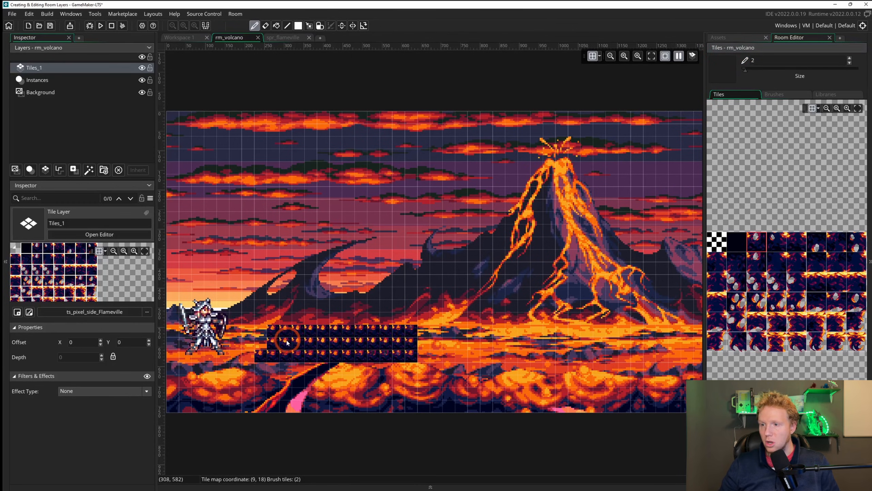
pyautogui.click(786, 94)
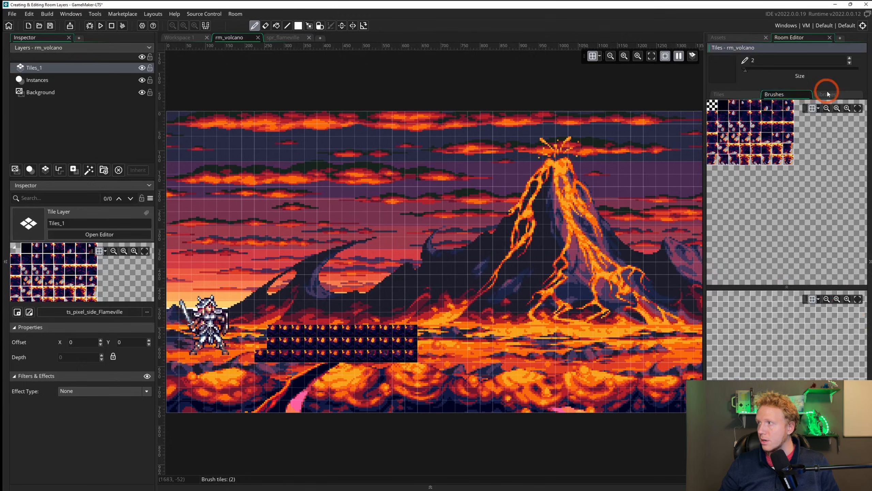
pyautogui.click(827, 94)
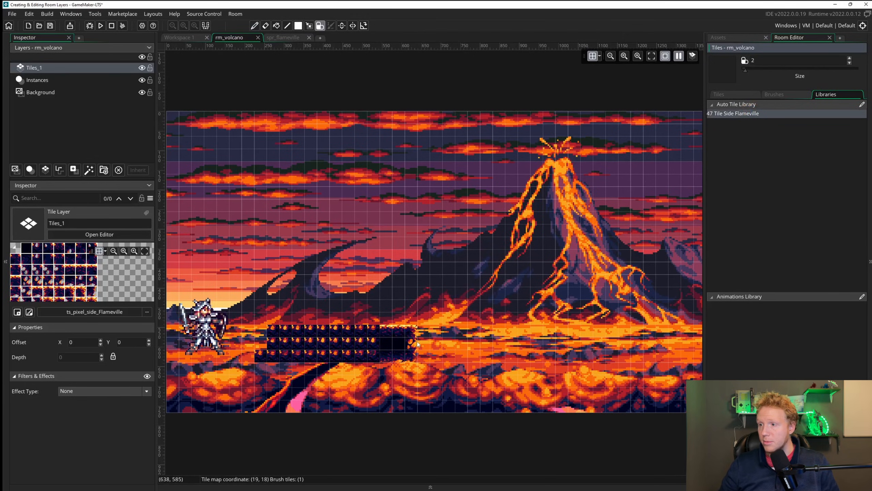
# Paint a dark rock platform with pillars and a small ground block beside the player
pyautogui.click(396, 342)
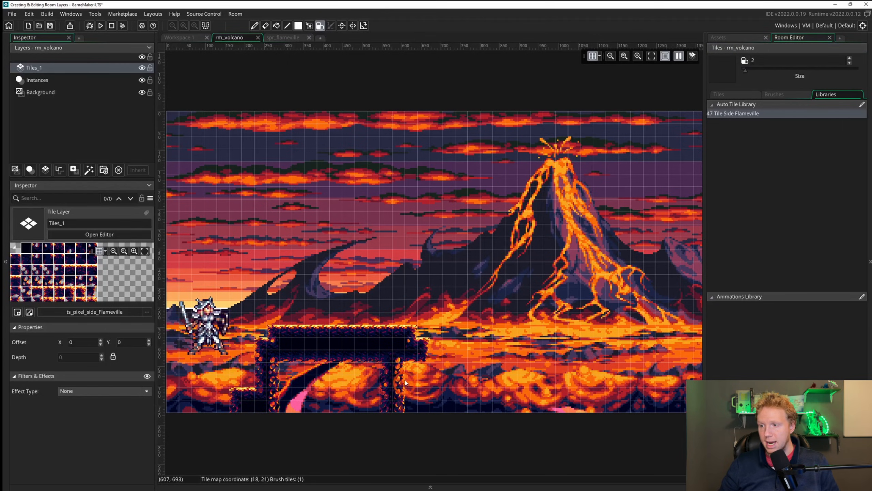
pyautogui.click(466, 379)
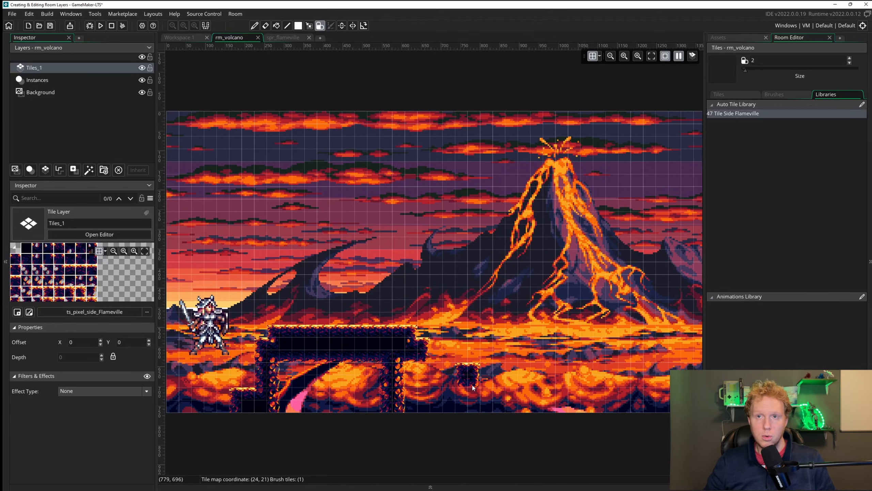
pyautogui.click(775, 94)
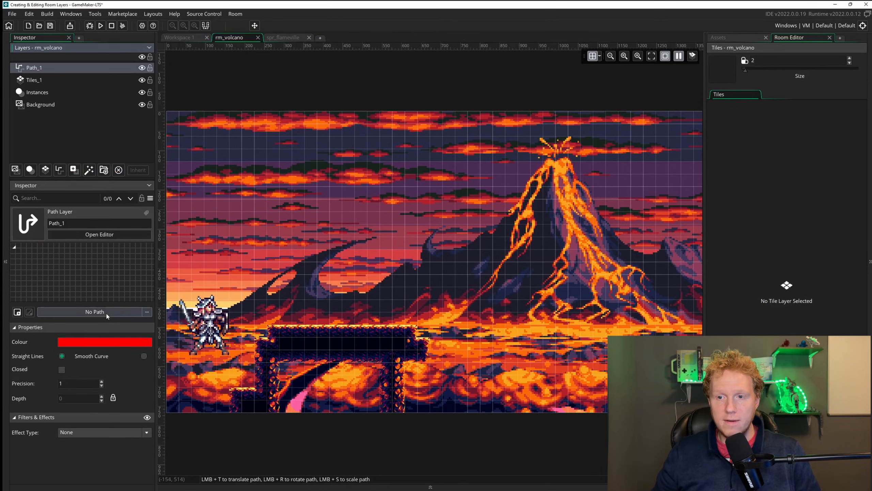
# Assign p_route to the path layer, move a point past the platform, and make it a smooth curve
pyautogui.click(146, 312)
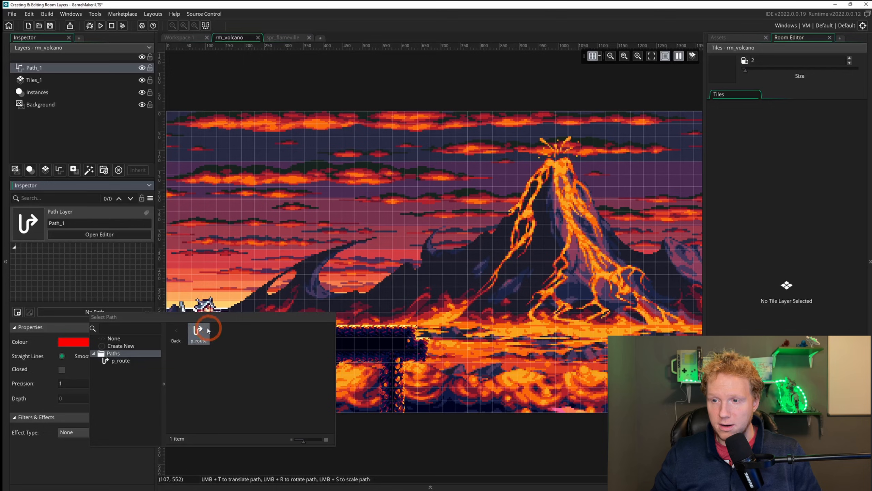
pyautogui.click(120, 360)
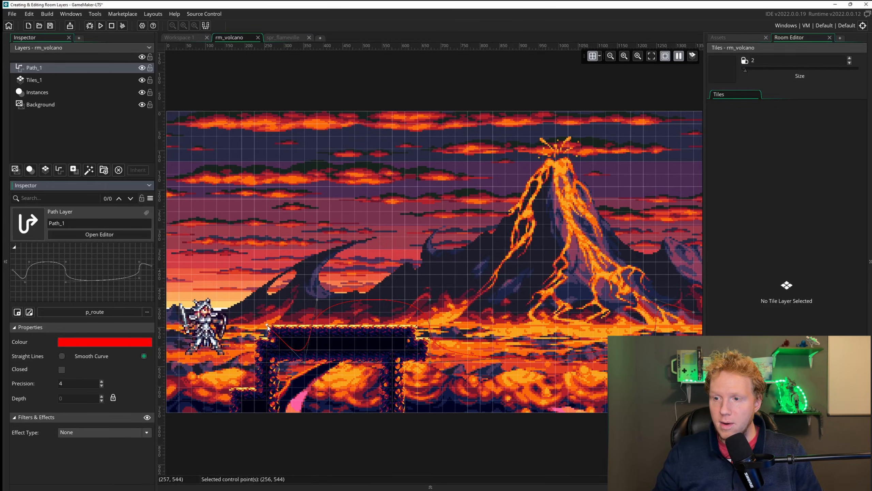
pyautogui.moveTo(269, 328); pyautogui.dragTo(305, 365)
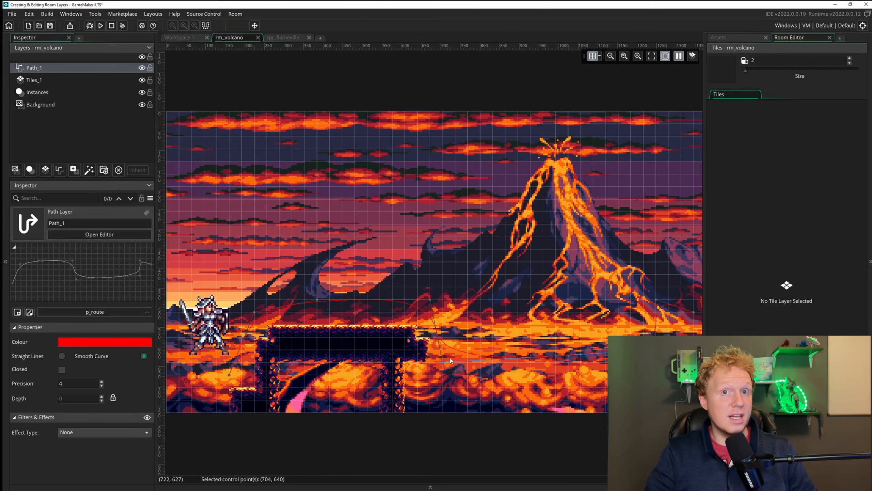
pyautogui.moveTo(451, 269)
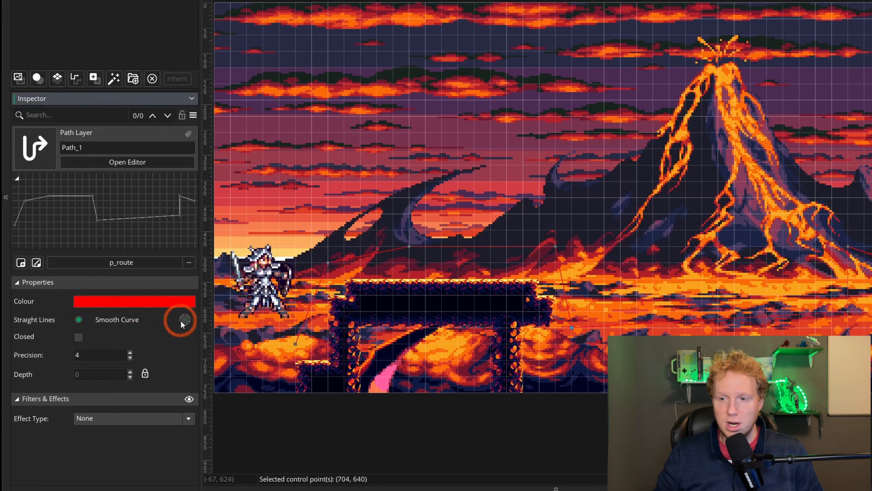
pyautogui.click(185, 319)
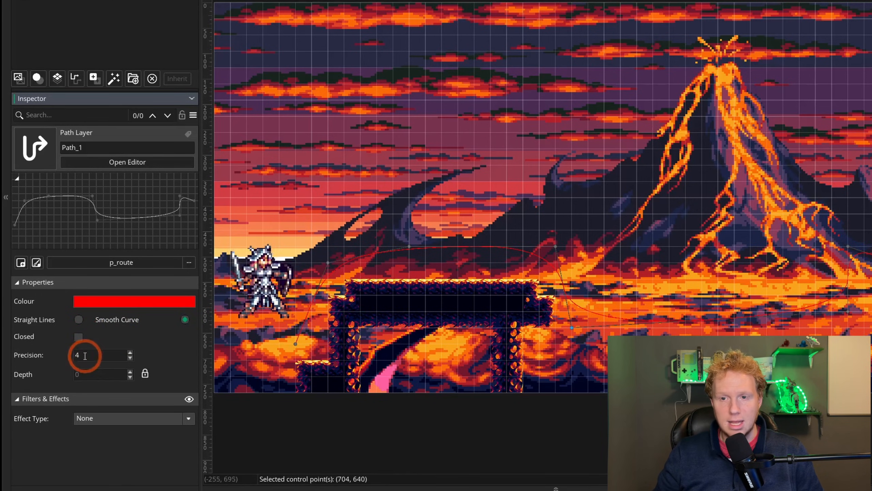
pyautogui.moveTo(124, 406)
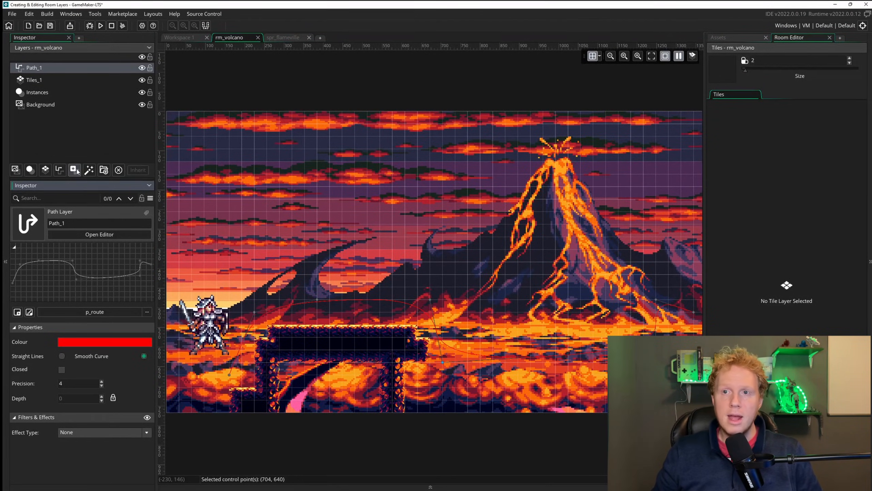
# Add a new asset layer to rm_volcano for the sprElisa knight sprite
pyautogui.click(73, 169)
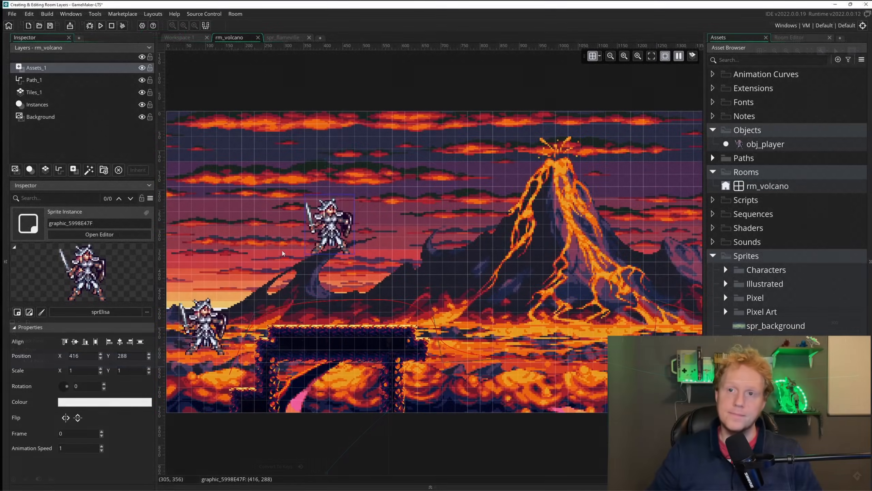
pyautogui.moveTo(89, 169)
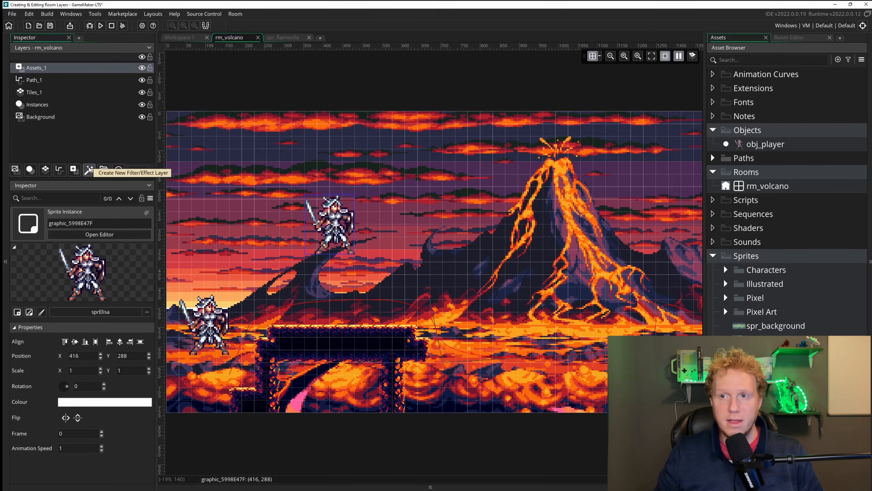
# Add an effect layer set to Colour Tint with a green tint colour and confirm it
pyautogui.click(89, 170)
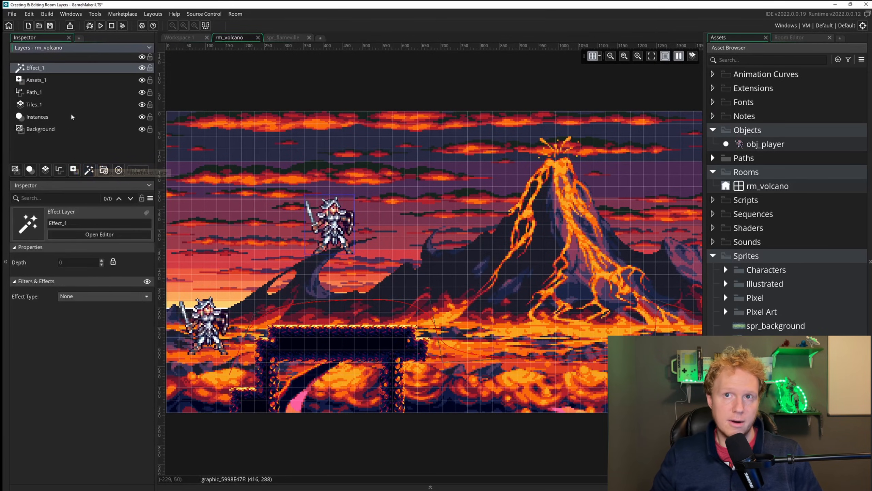
pyautogui.click(34, 68)
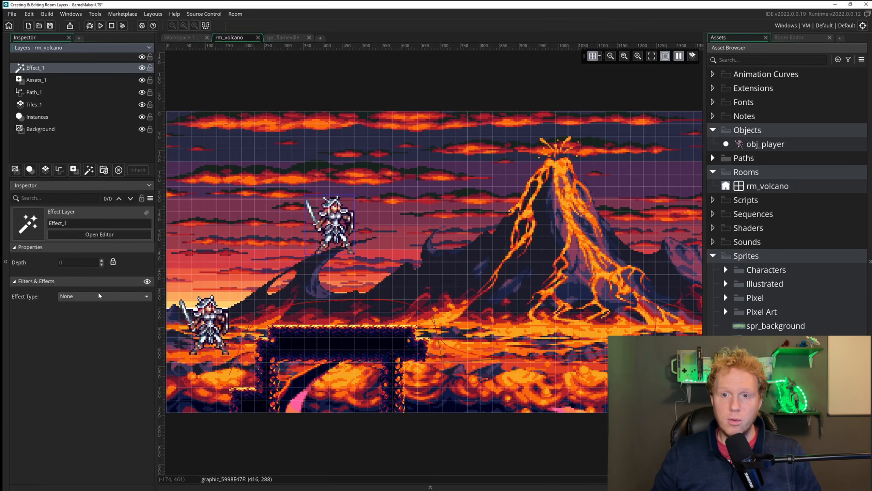
pyautogui.click(146, 296)
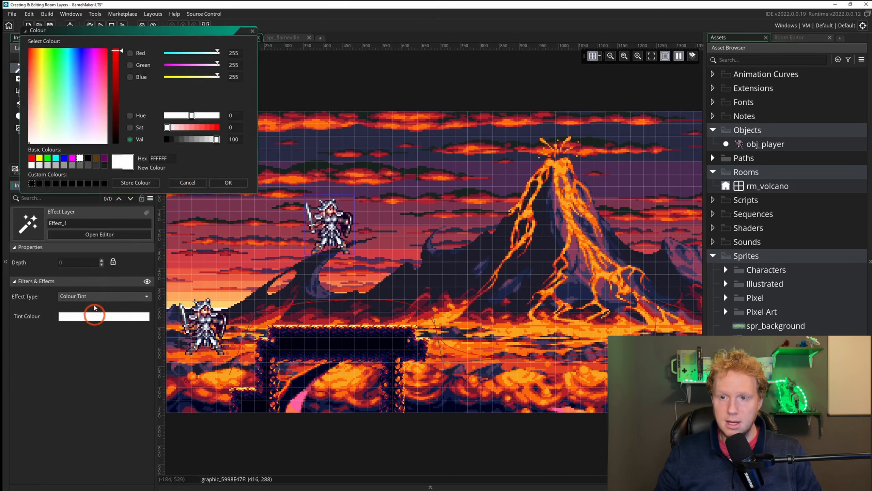
pyautogui.click(50, 65)
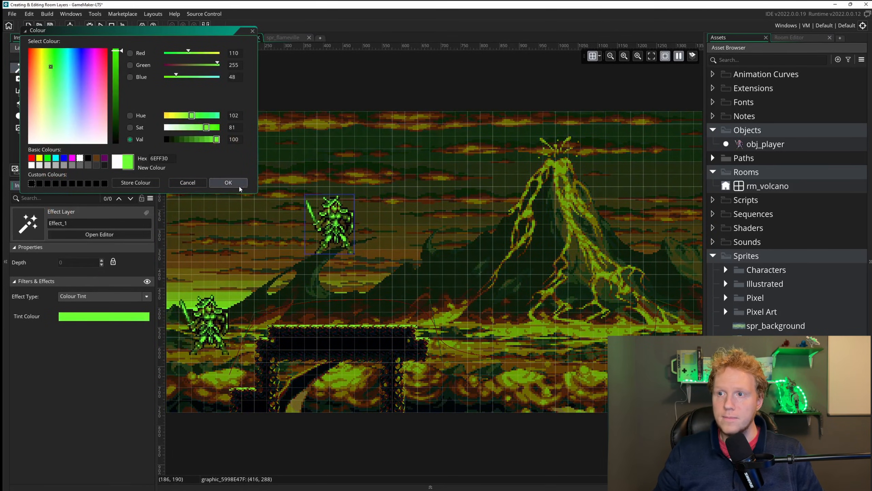
pyautogui.click(228, 183)
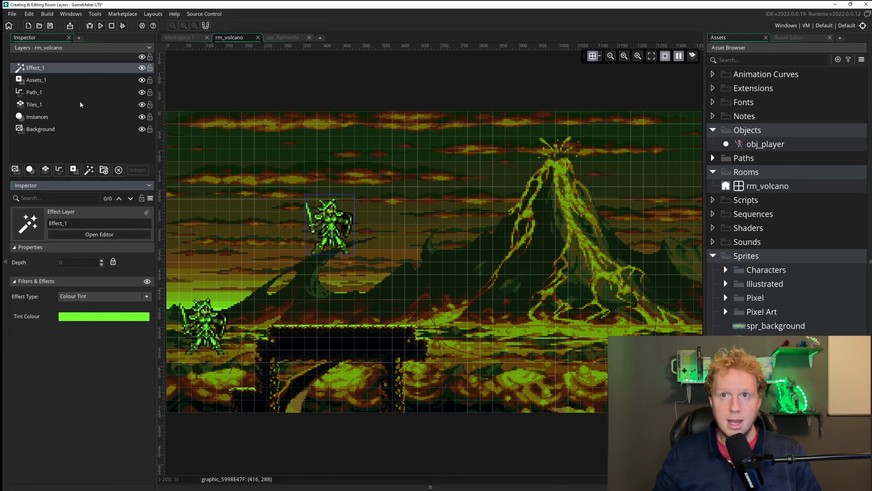
pyautogui.click(35, 80)
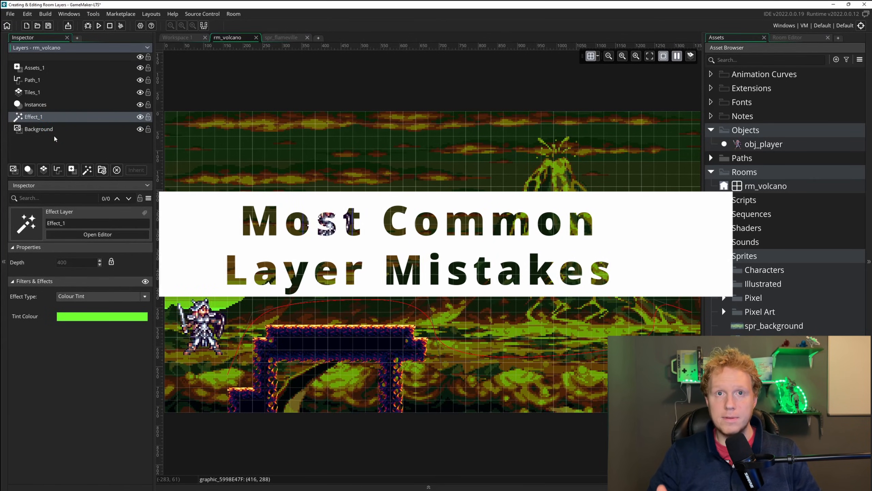
# Test Background at the top of the stack and inspect the Assets_1 and Instances layer contents
pyautogui.click(38, 129)
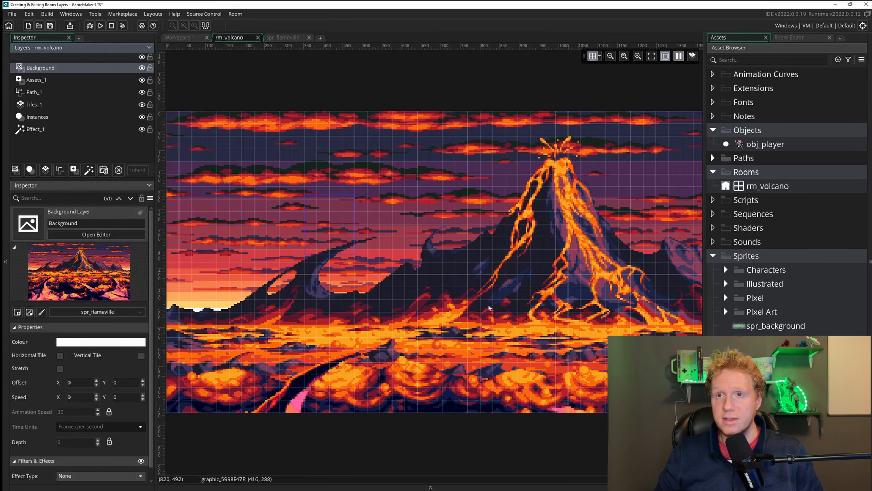
pyautogui.click(36, 80)
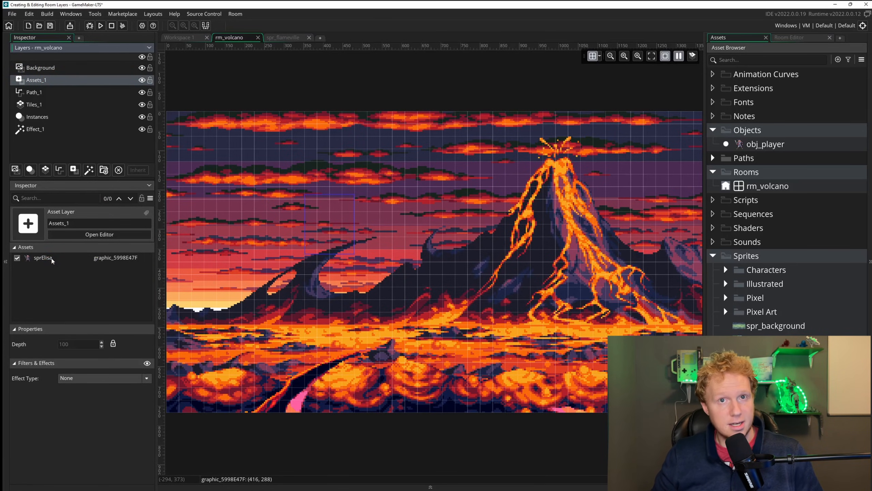
pyautogui.click(37, 117)
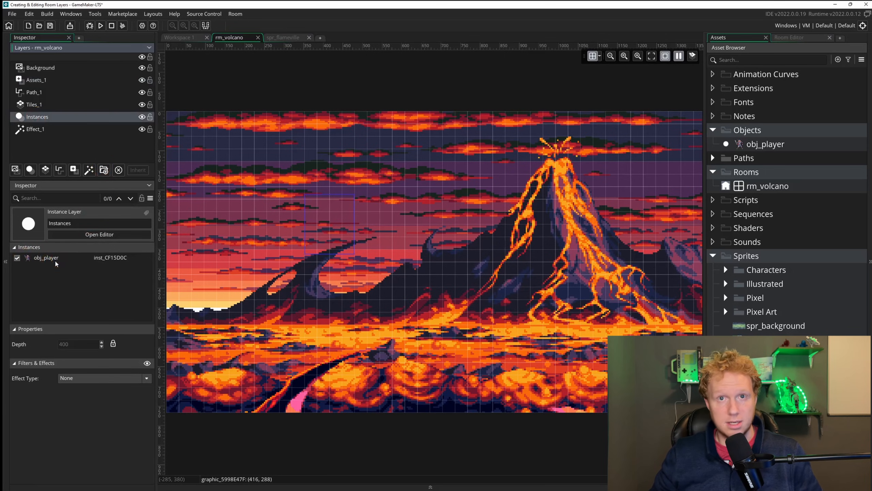
pyautogui.click(40, 67)
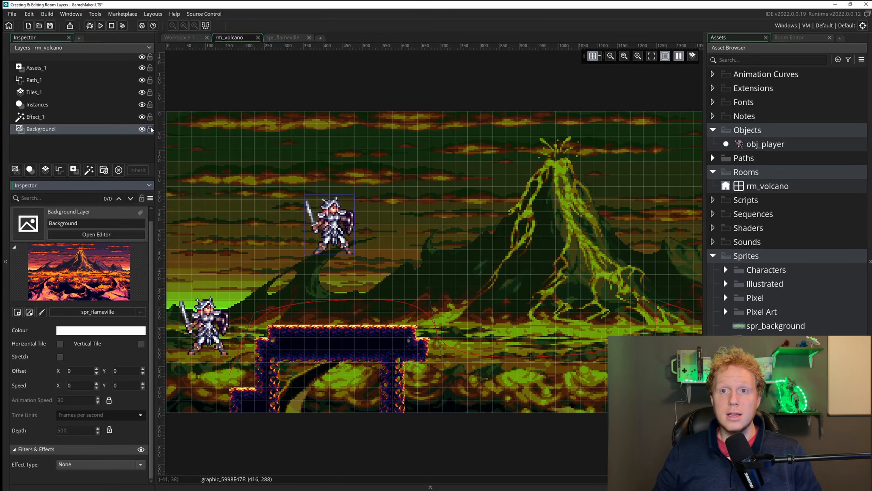
# Lock the Background layer, run the game, then unlock Background again
pyautogui.click(149, 130)
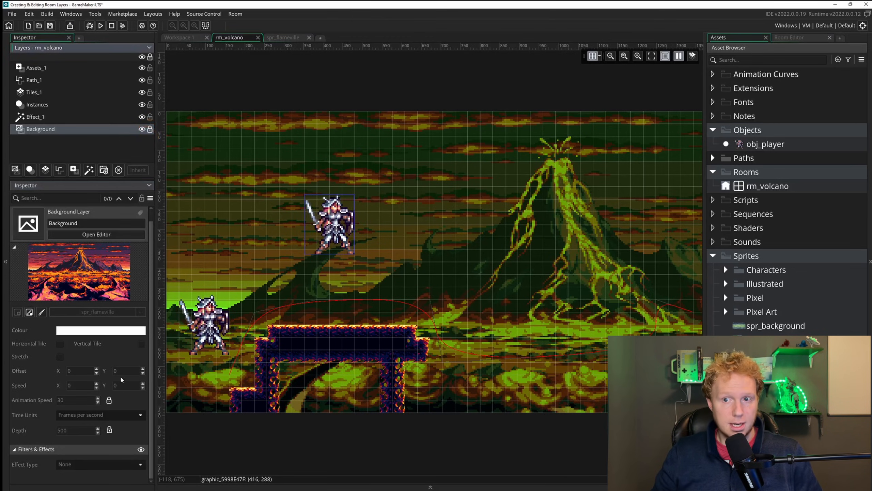
pyautogui.click(29, 328)
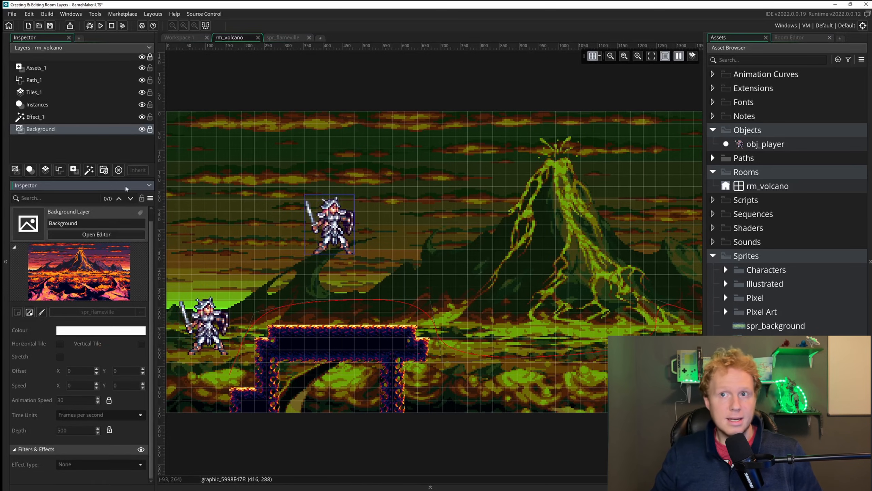
pyautogui.click(150, 129)
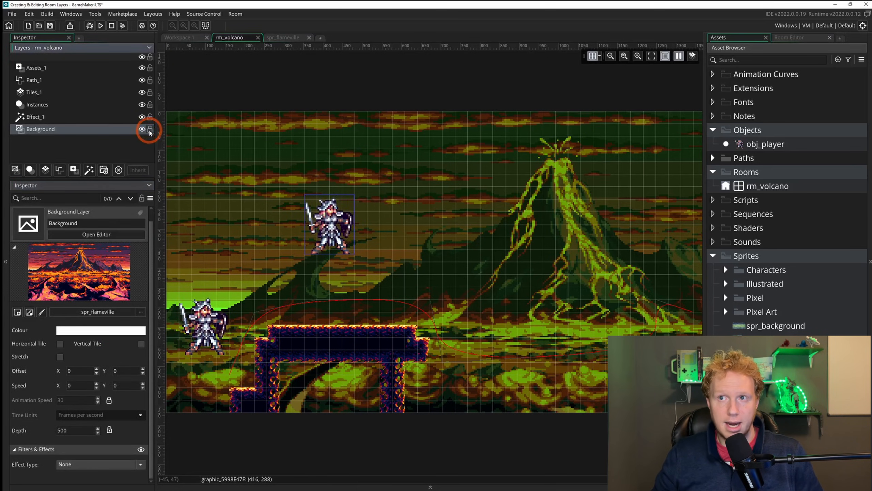
pyautogui.click(150, 129)
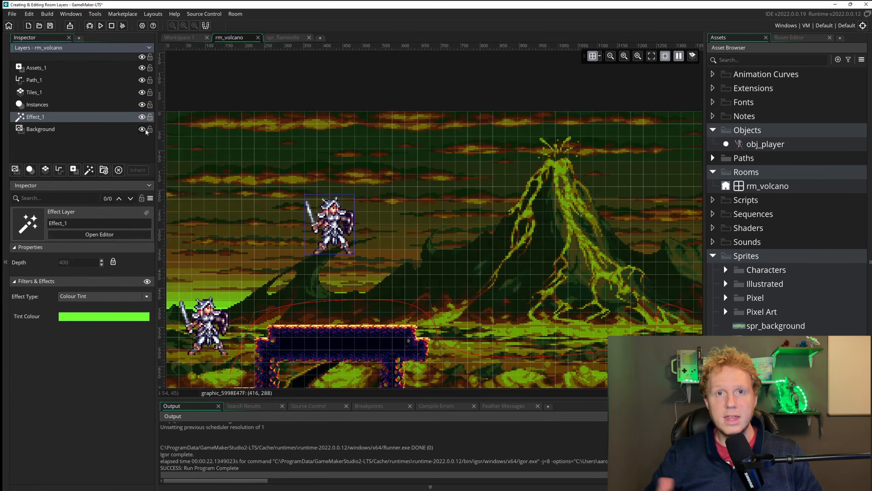
pyautogui.click(142, 117)
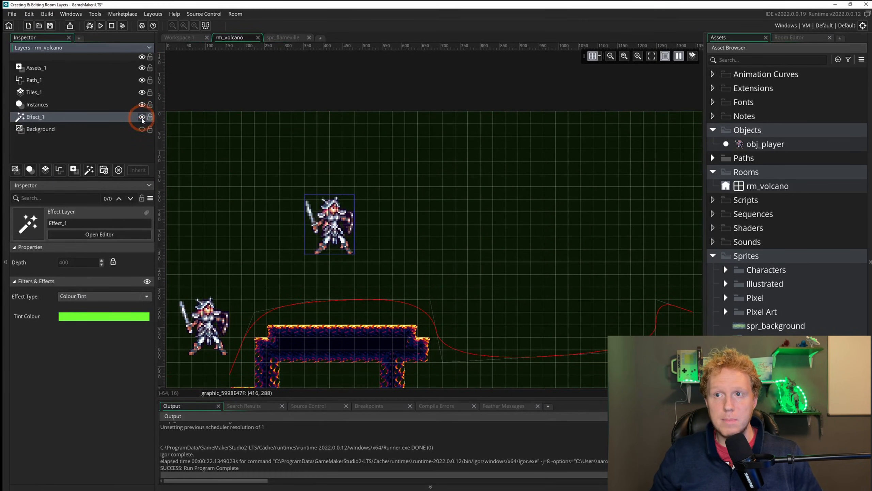
pyautogui.click(142, 105)
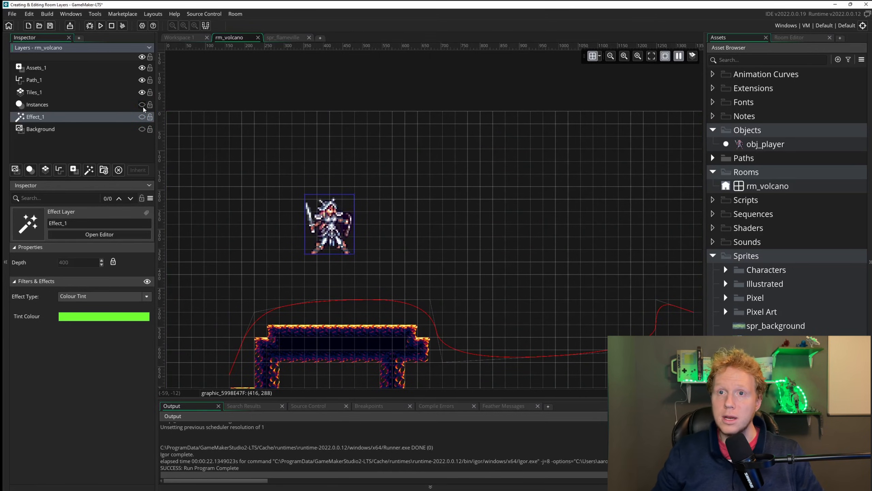
pyautogui.click(38, 105)
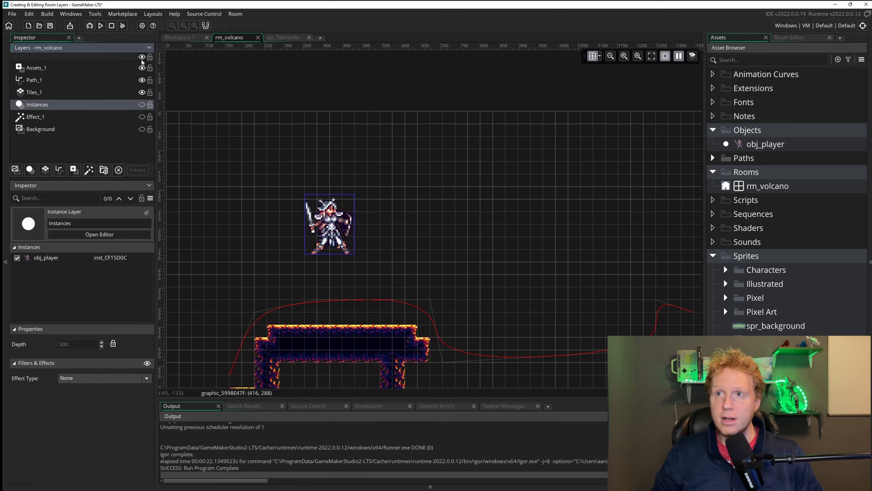
pyautogui.click(142, 68)
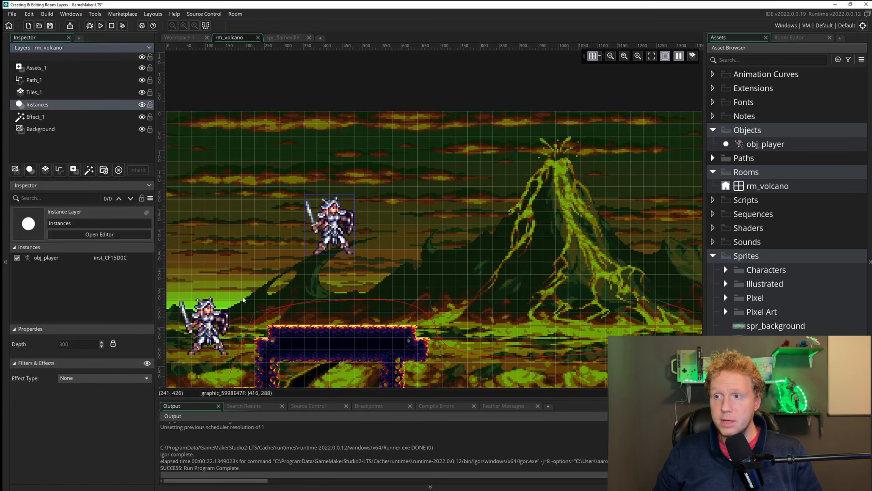
pyautogui.click(331, 227)
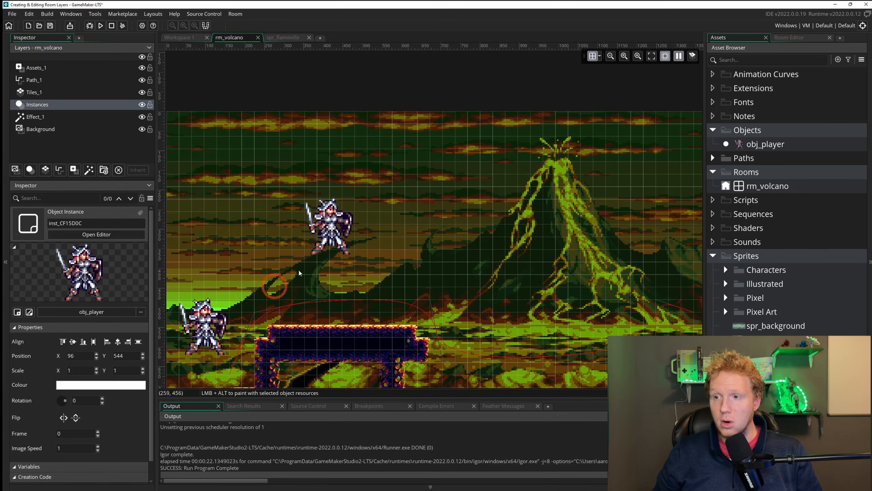
pyautogui.moveTo(355, 305)
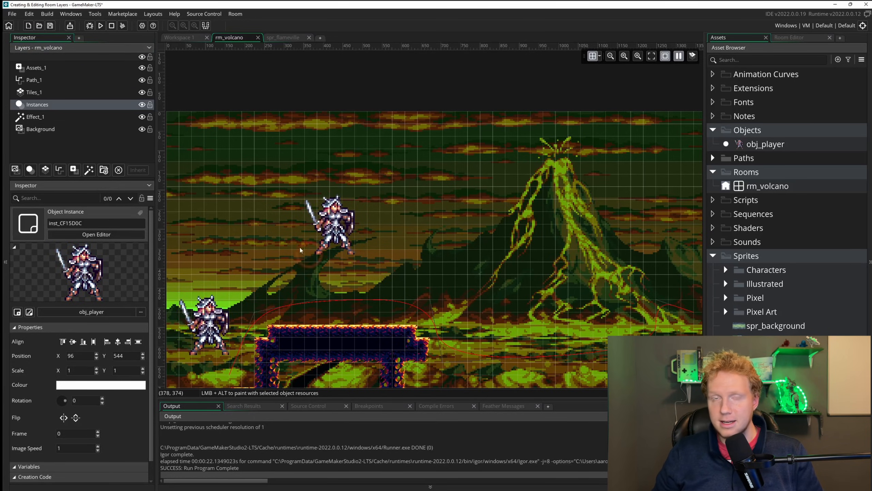
pyautogui.click(33, 79)
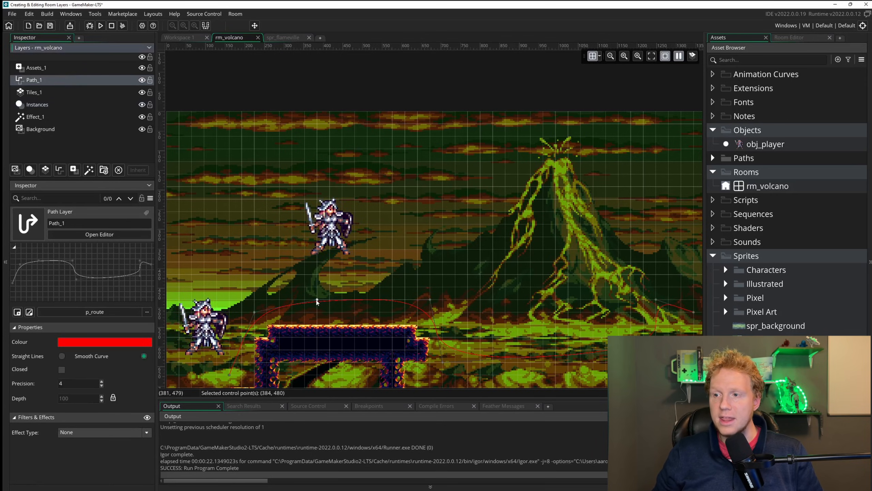
# Raise a red path control point and enable Select From Any Layer
pyautogui.moveTo(316, 302); pyautogui.dragTo(314, 277)
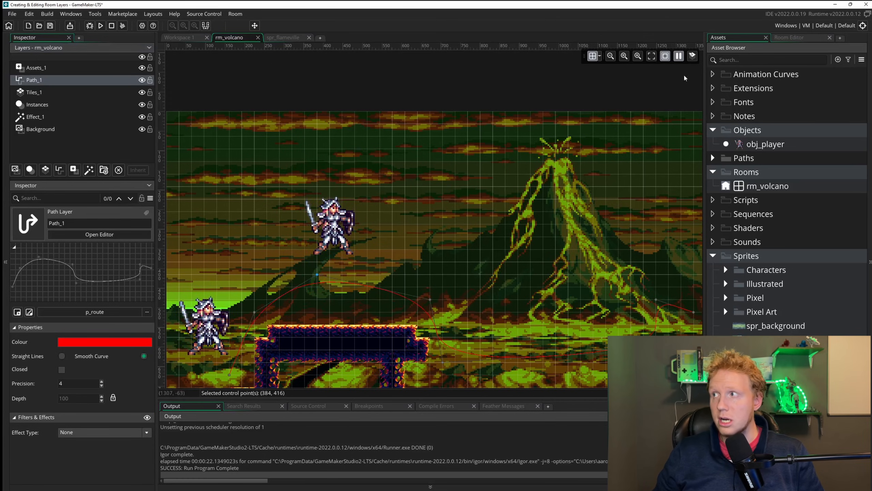
pyautogui.moveTo(692, 56)
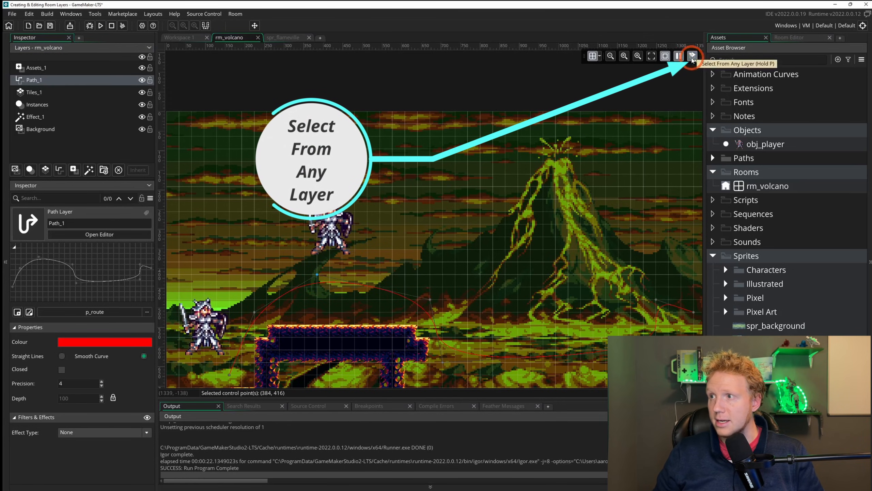
pyautogui.click(331, 235)
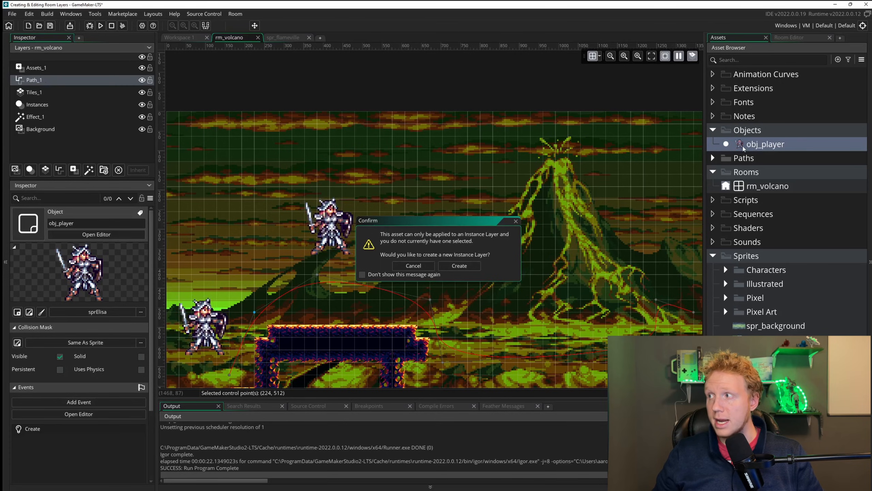
pyautogui.moveTo(353, 322)
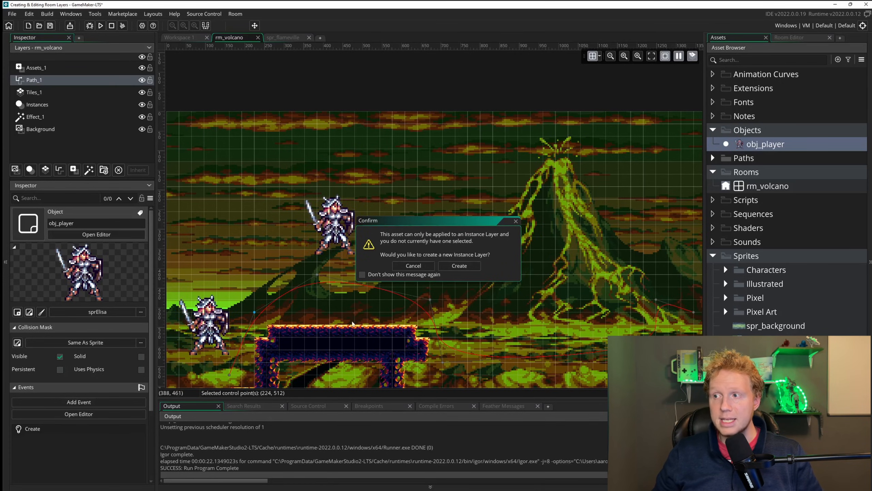
# Confirm creating Instances_1 for obj_player and Assets_2 for the sprElisa sprite
pyautogui.click(460, 266)
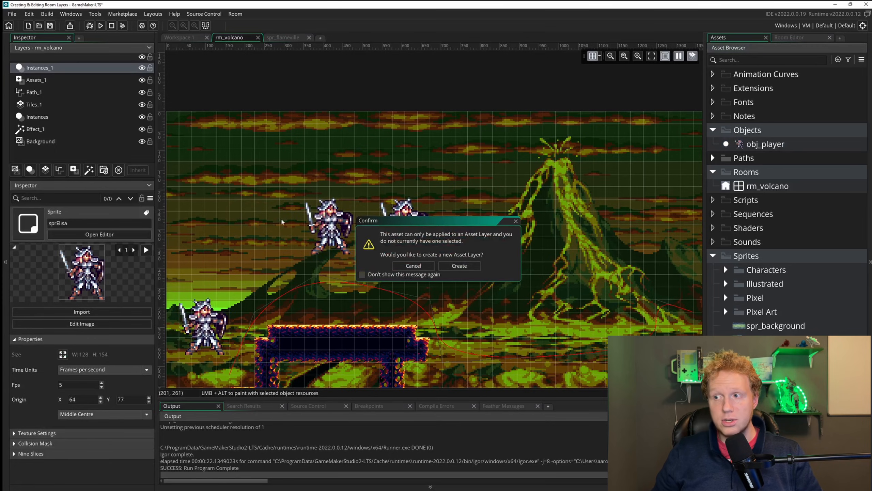
pyautogui.click(459, 265)
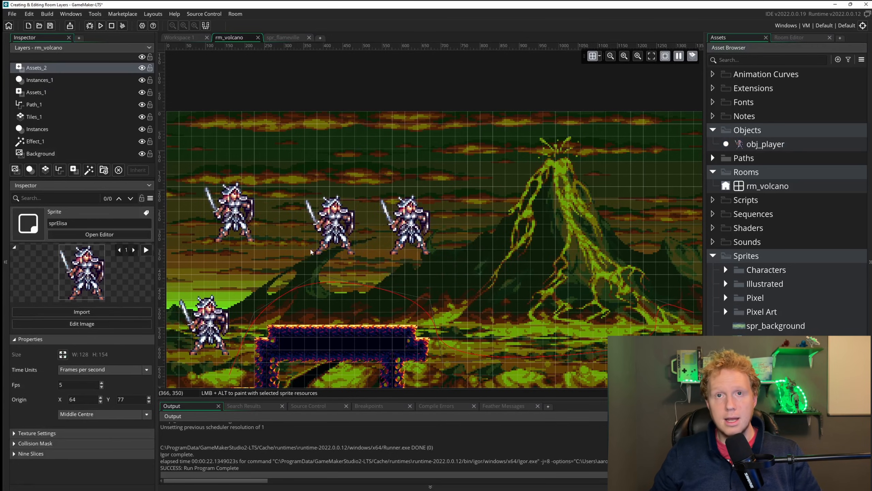